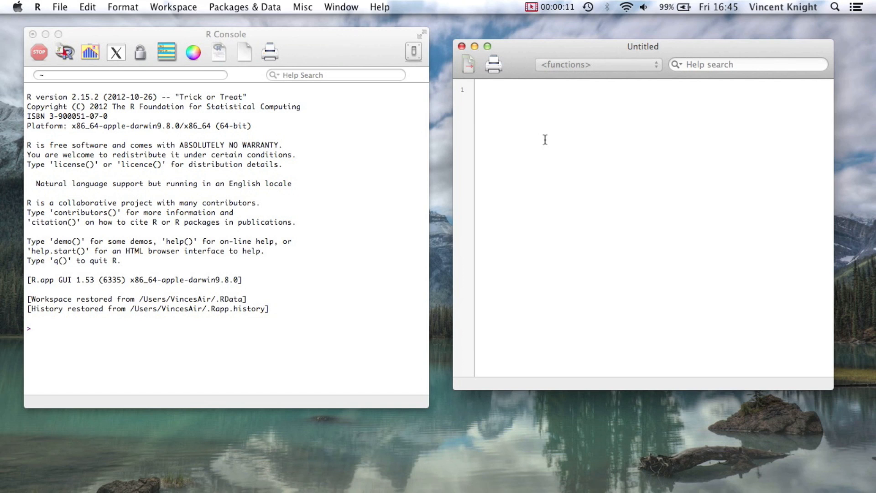
Step: Recall the JJJ command in the console and print the data frame of 13 people
left_click(479, 93)
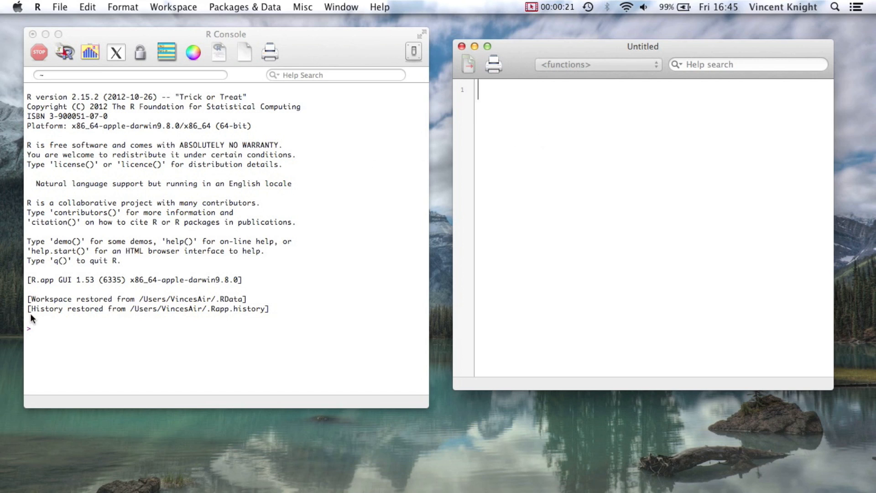
key("Return")
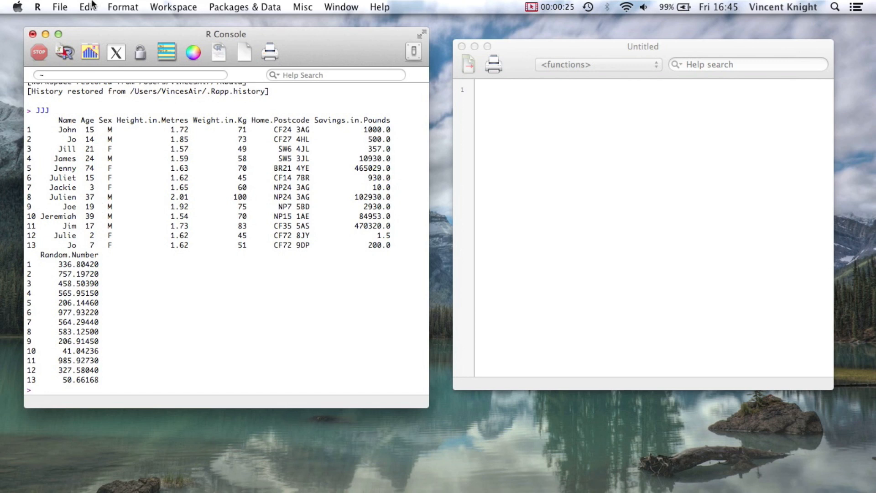
mouse_move(87, 111)
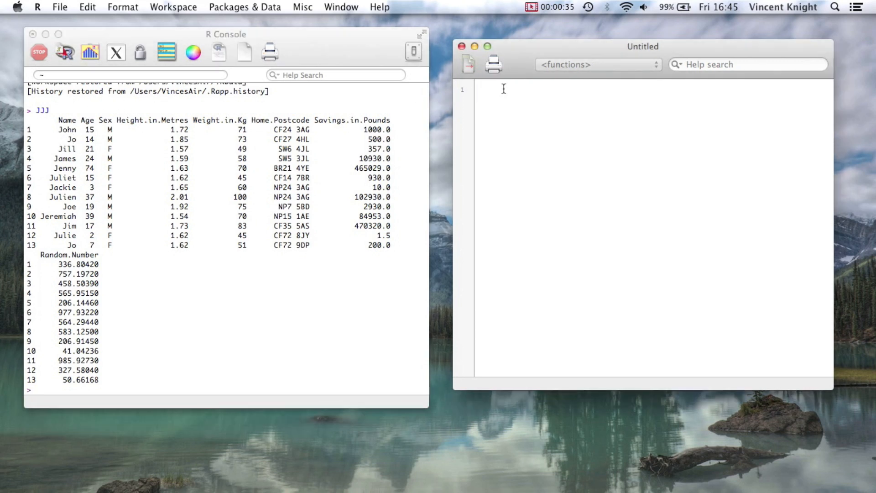
Step: Write Candles<-c() in the script, run it and print Candles in the console to see NULL
type("Cand")
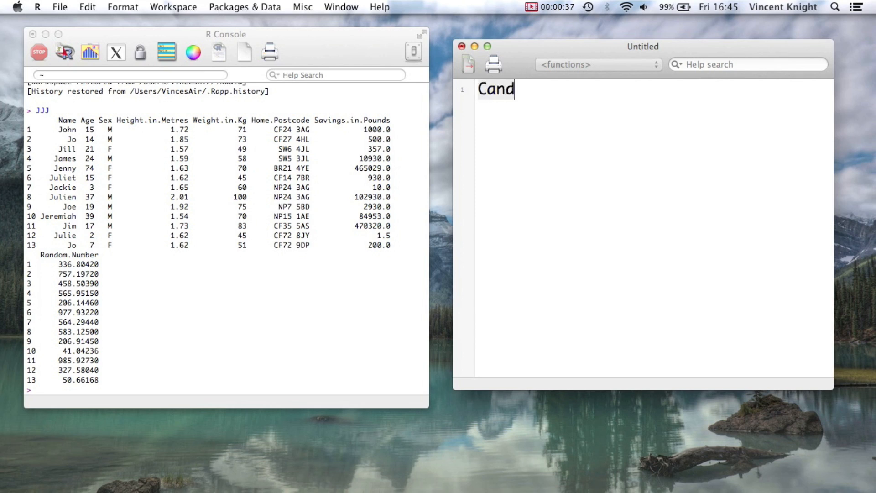
type("les")
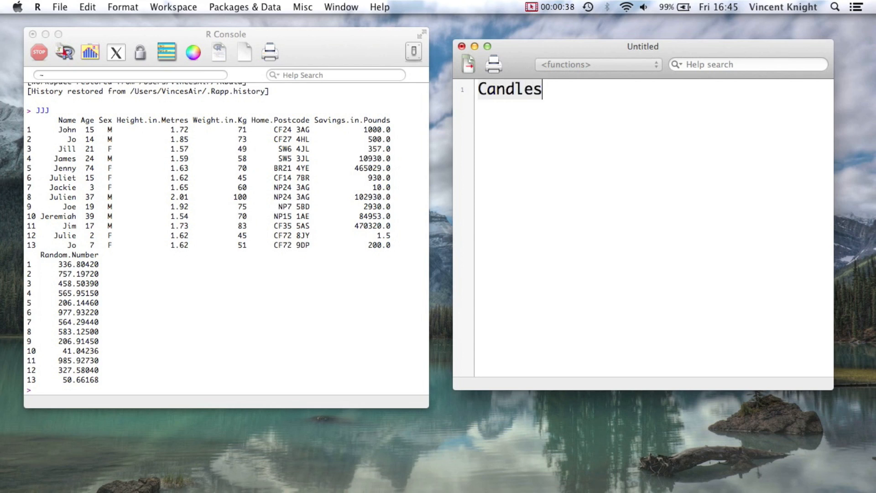
type("()")
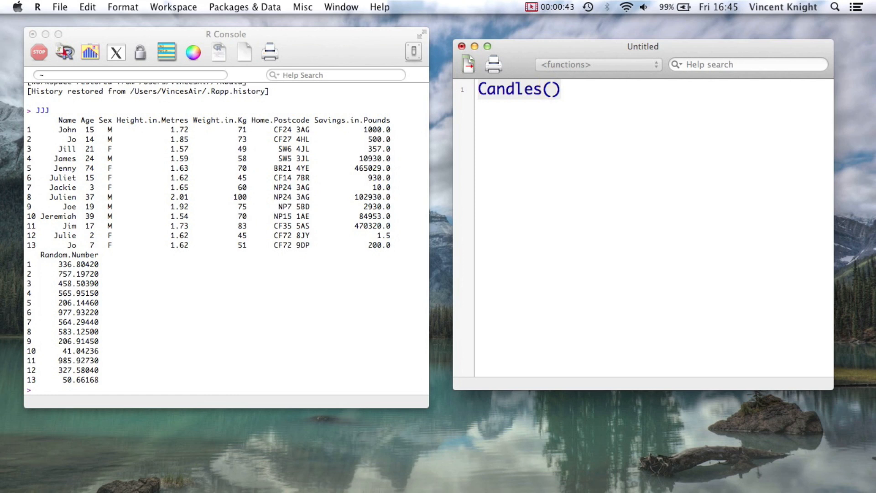
type("=")
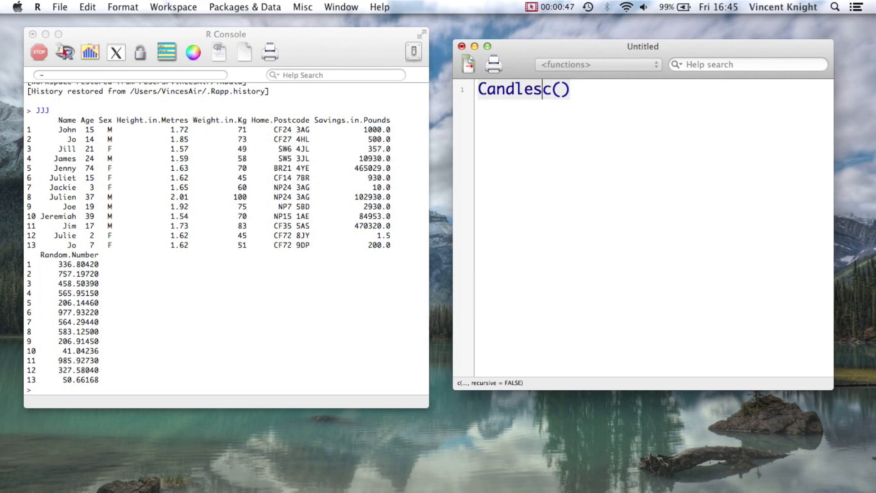
type("<-")
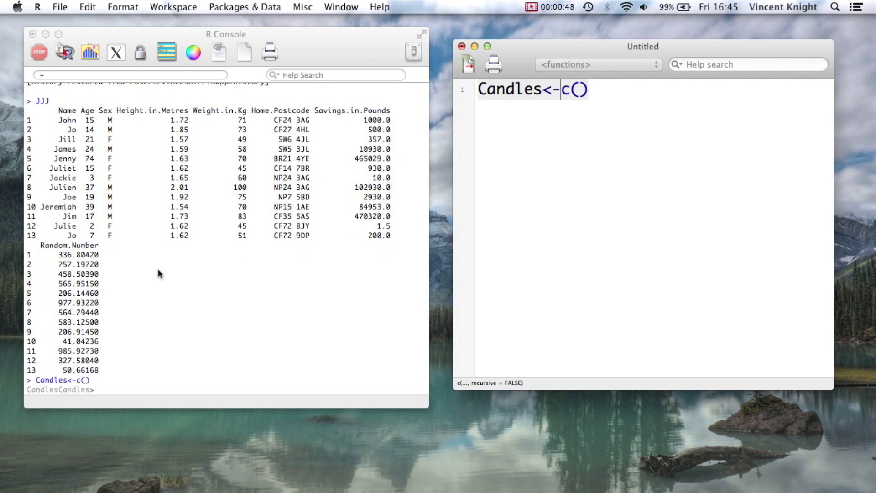
type("Candl")
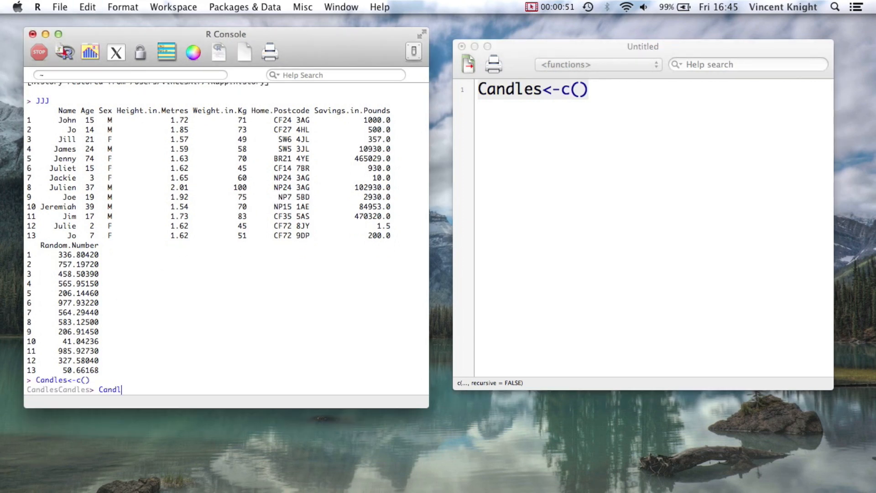
key("Return")
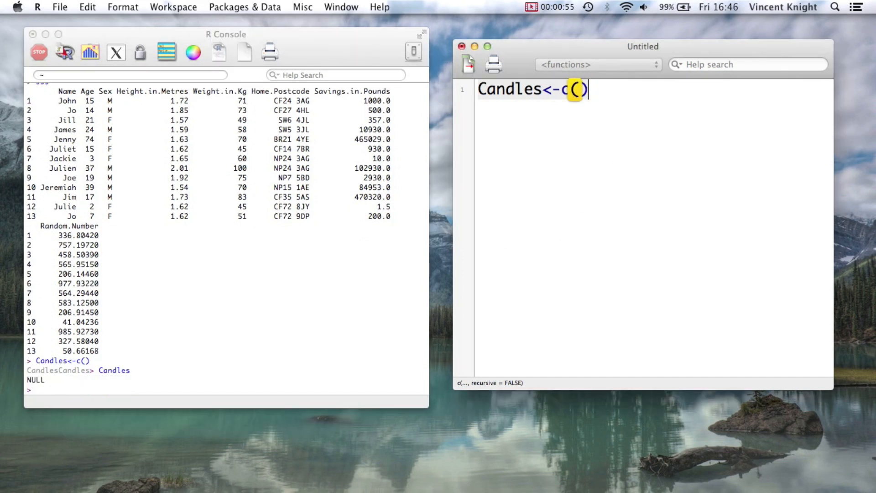
key("Return")
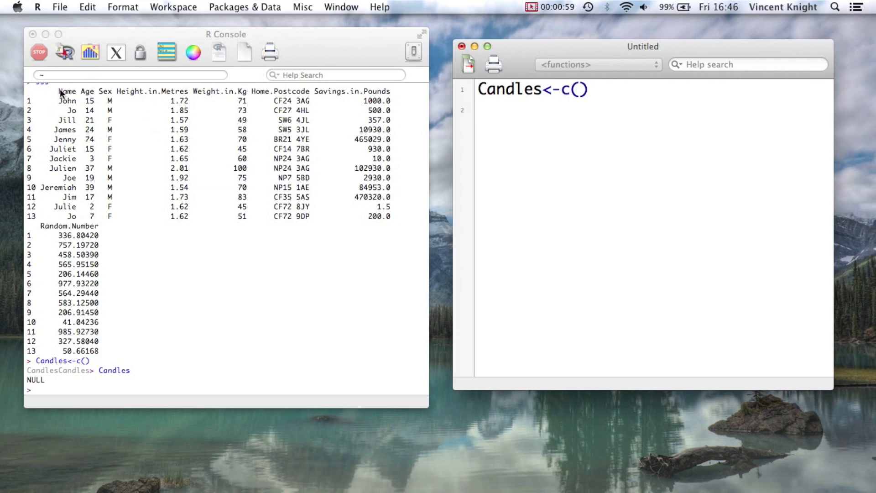
mouse_move(54, 314)
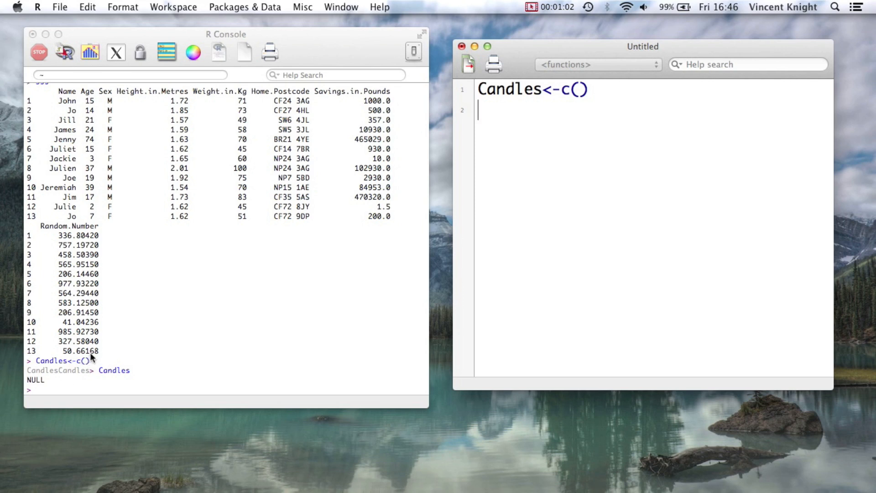
mouse_move(372, 148)
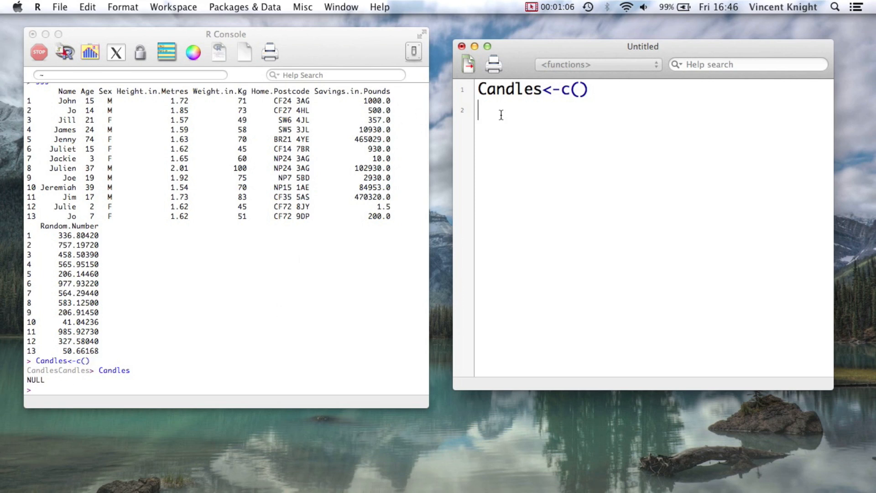
Step: Write the outer loop header for (Age in JJJ$Age){} with its body on its own line
type("for")
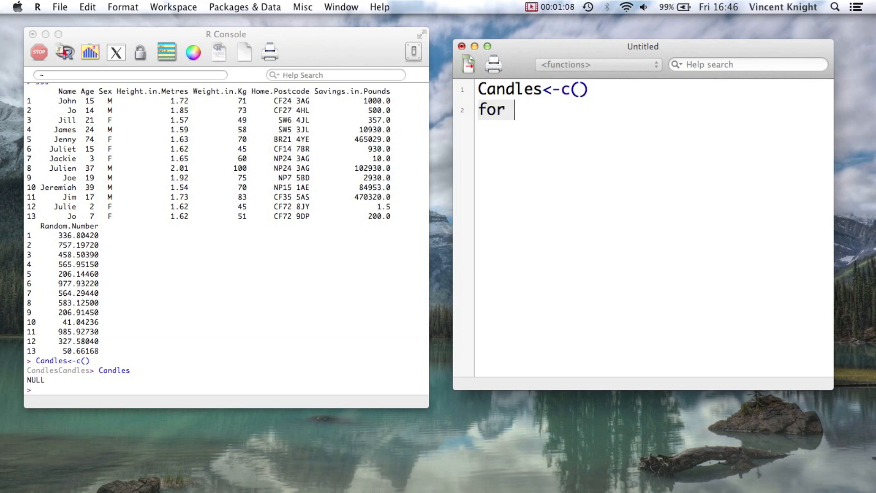
type("()")
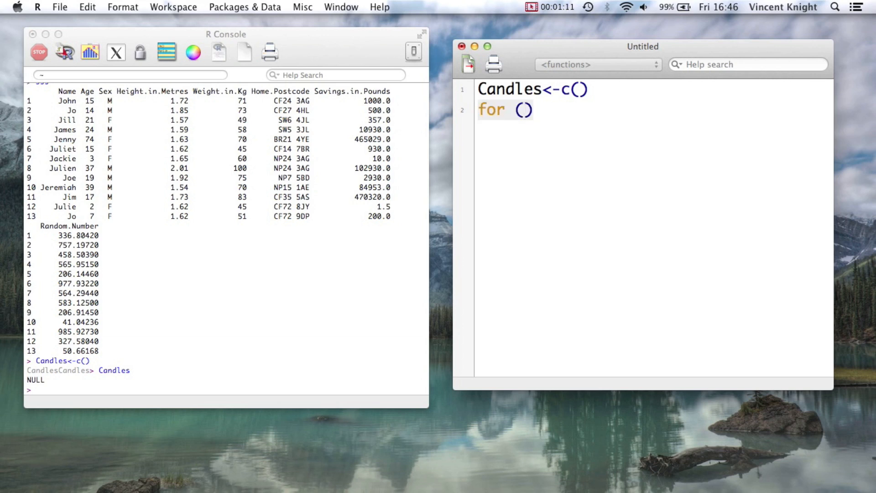
type("Age in")
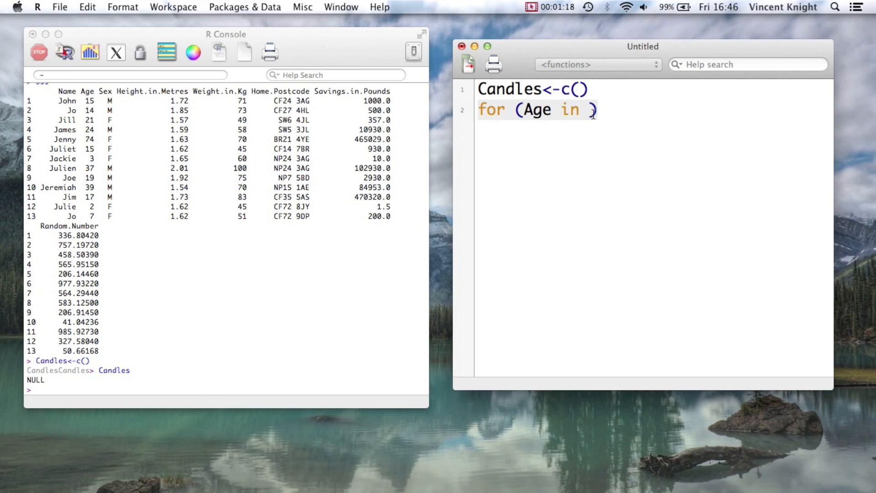
type("JJJ$")
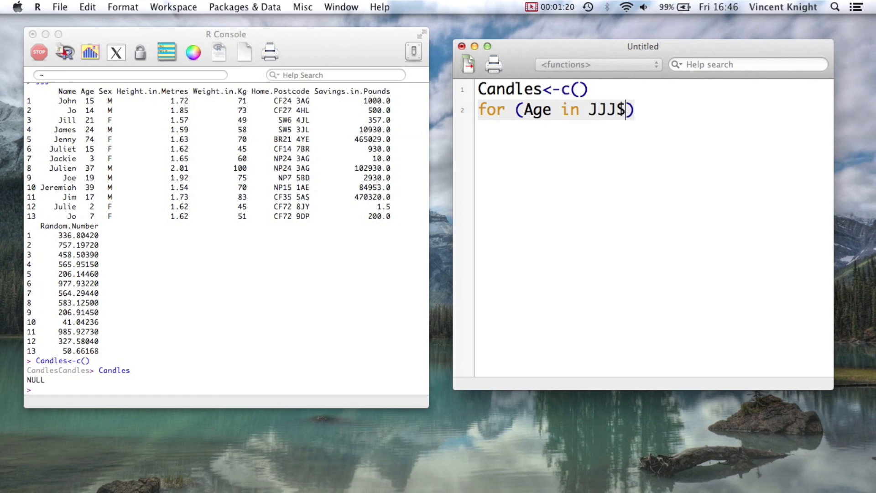
type("Ag")
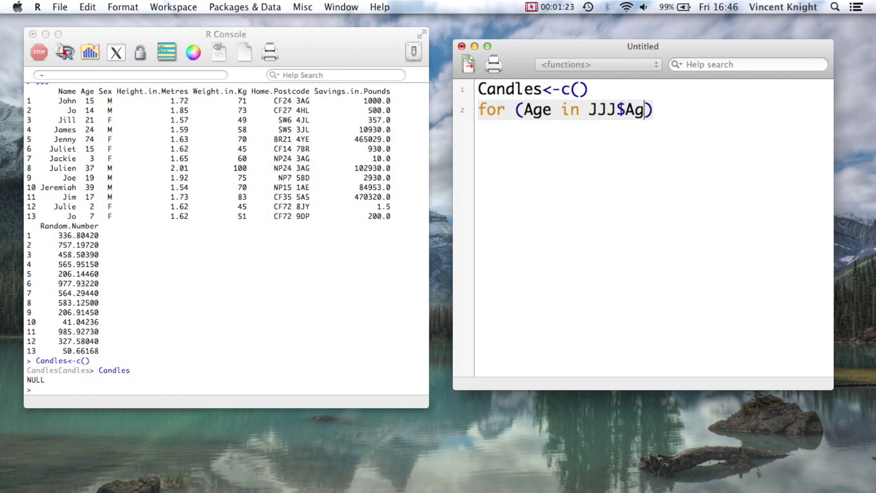
type("e){}")
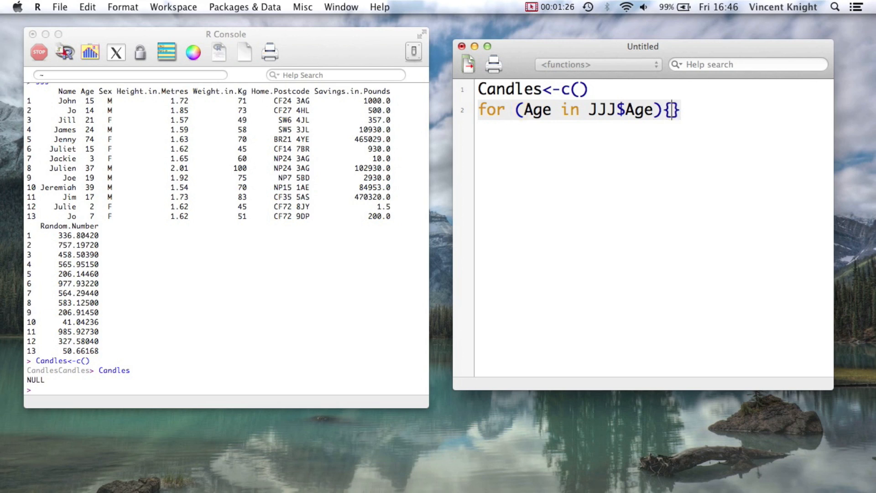
key("return")
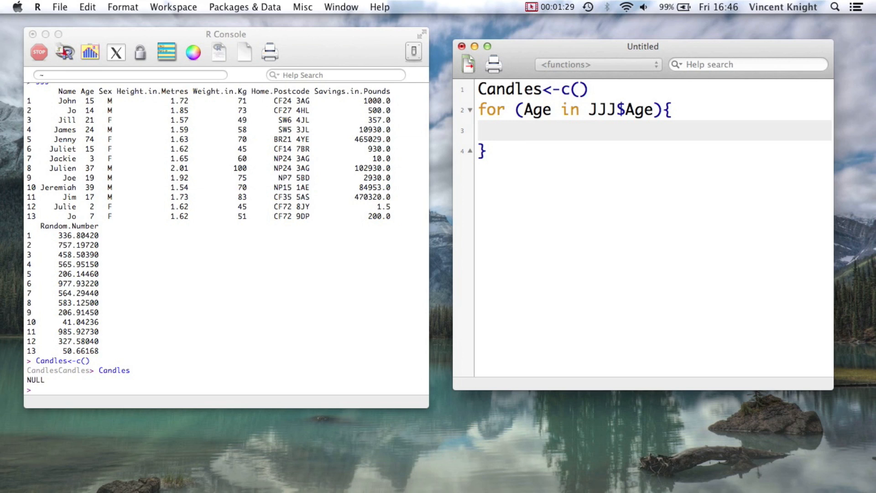
Step: Begin the loop body with c<-0
type("c<")
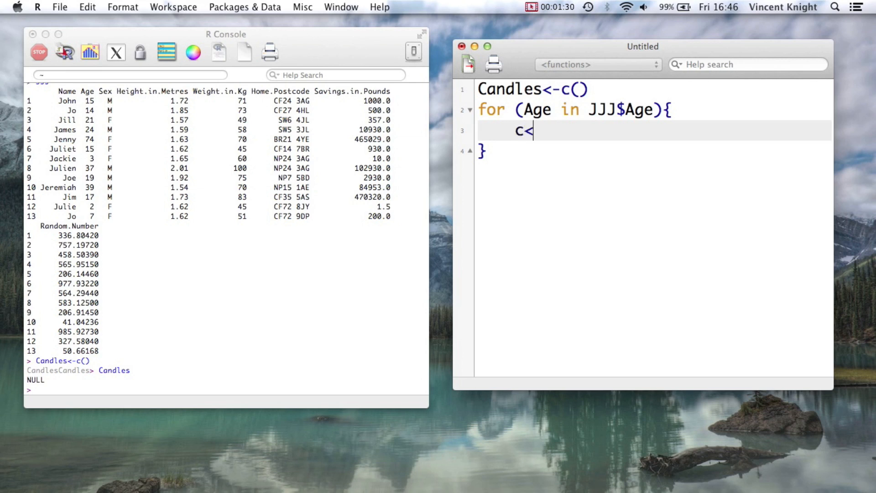
type("-0")
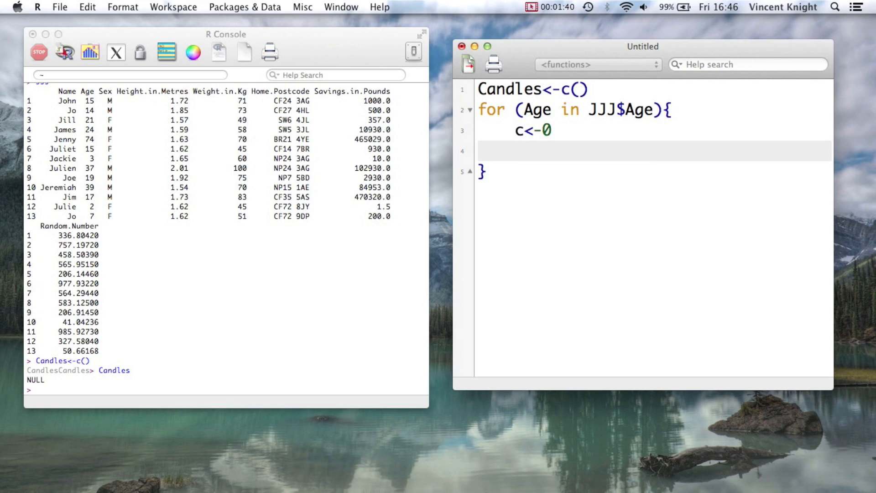
Step: Write the inner loop header for (n in 0:Age) after c<-0
type("for")
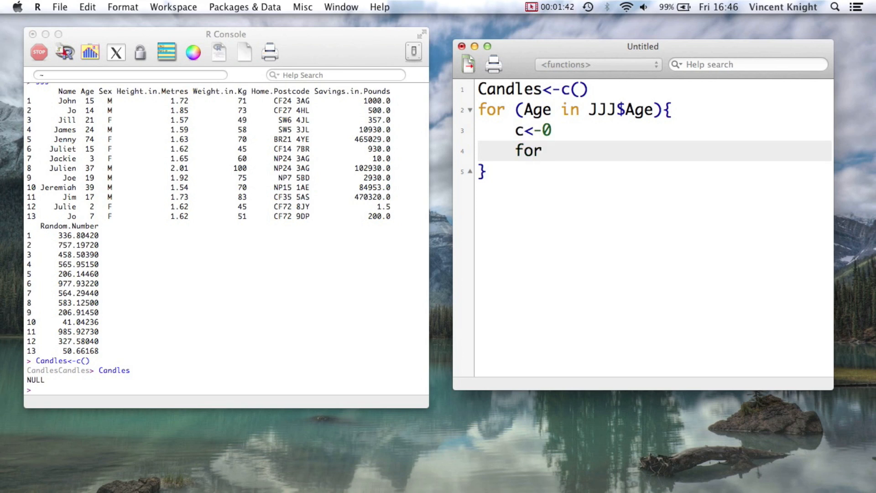
type("n")
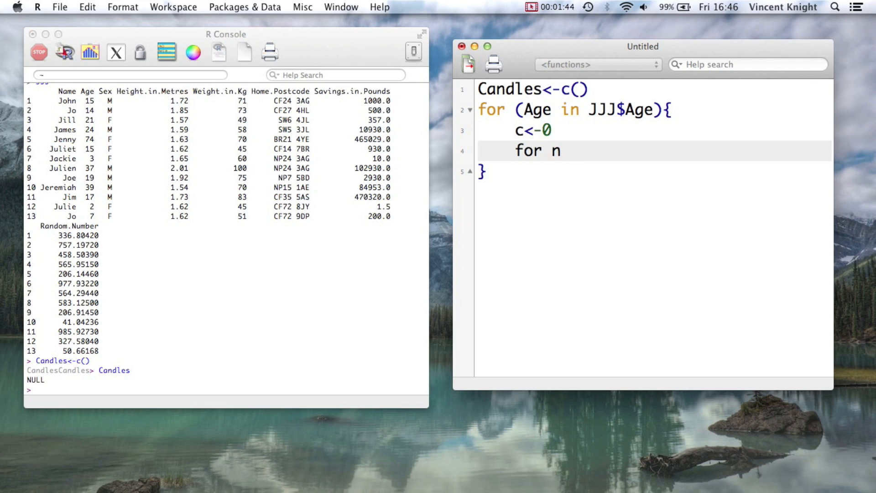
type("()")
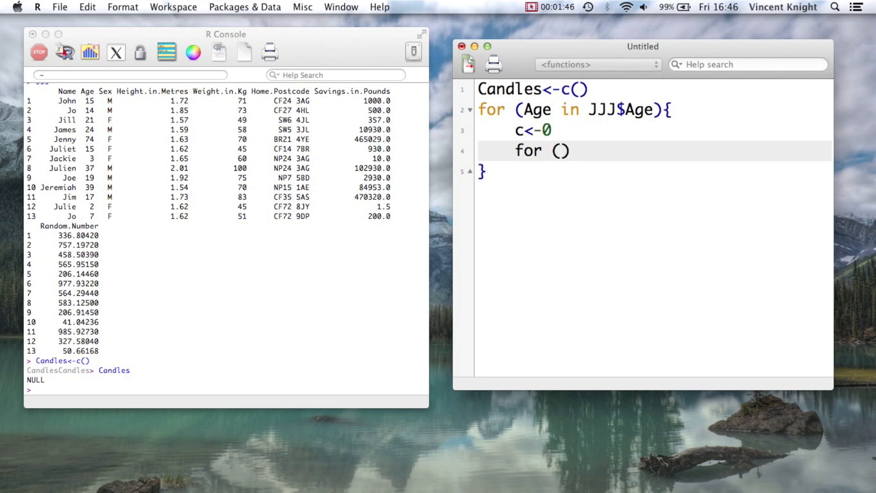
type("n in")
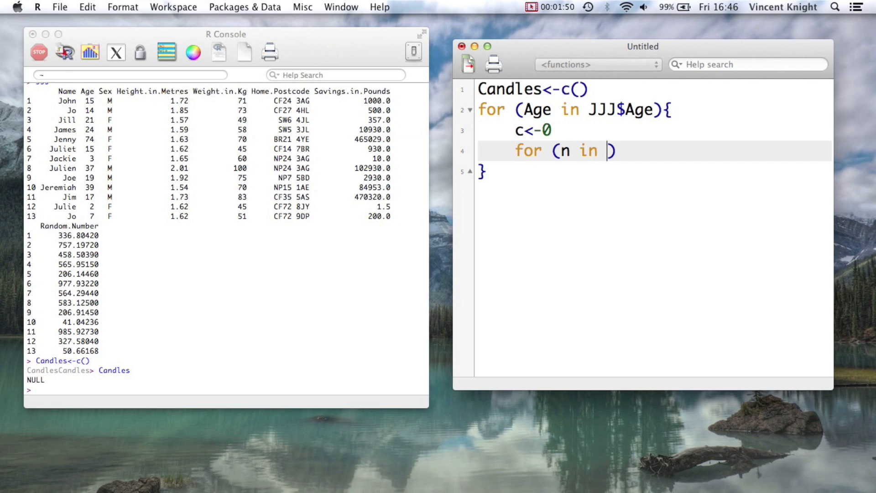
type("0:Age")
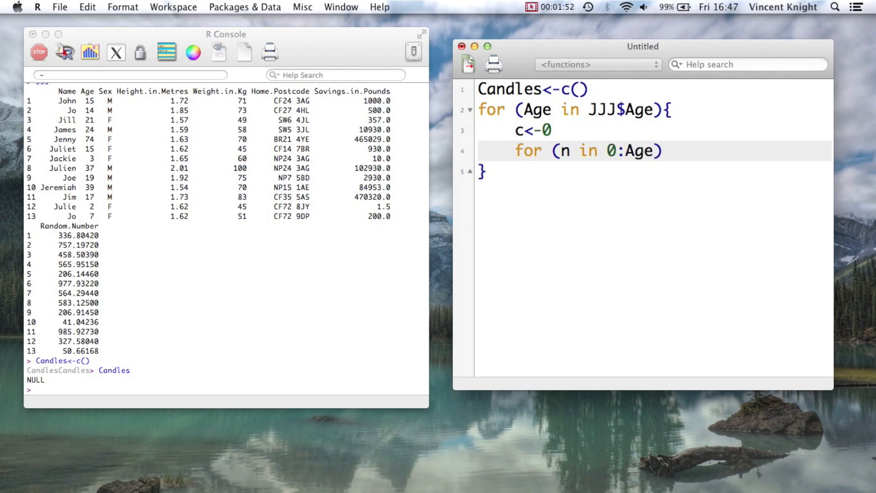
Step: Evaluate 0:15 in the console to see the numbers 0 through 15, then return to the script
left_click(58, 390)
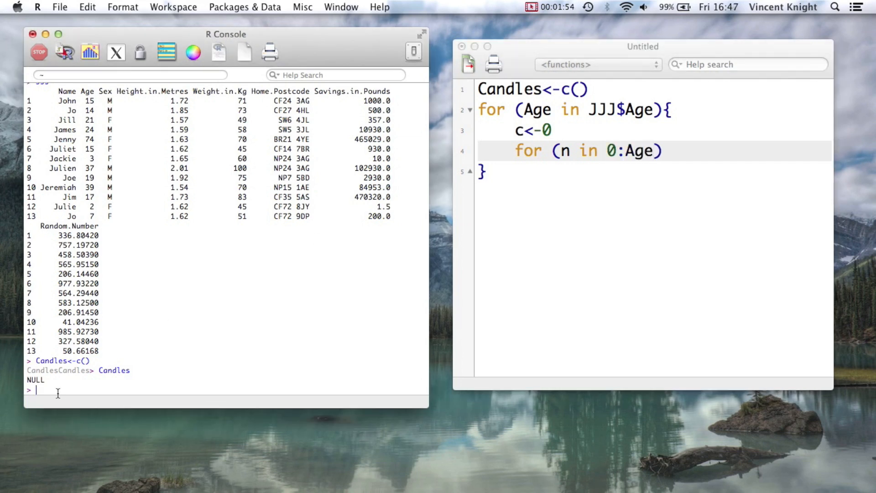
type("0")
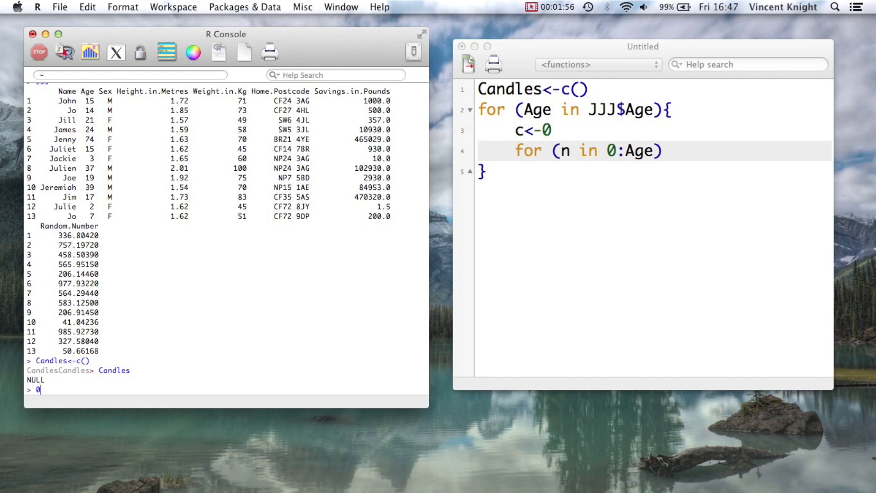
key("Return")
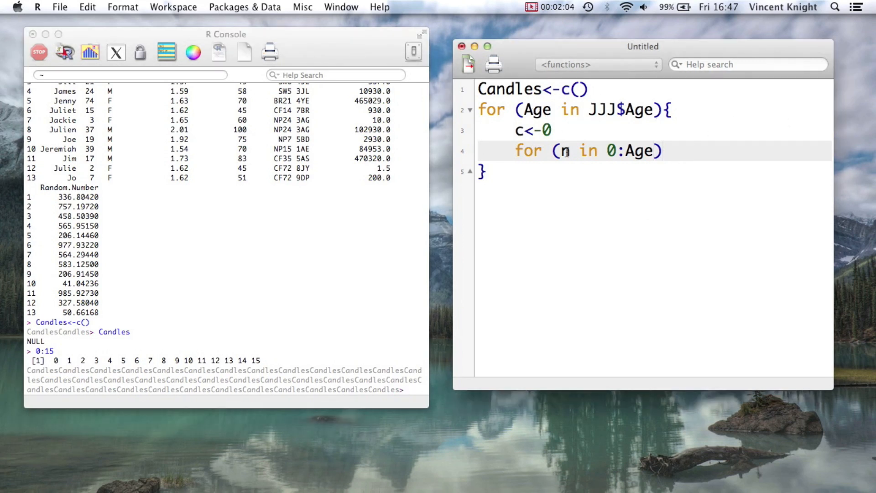
left_click(662, 151)
type("{")
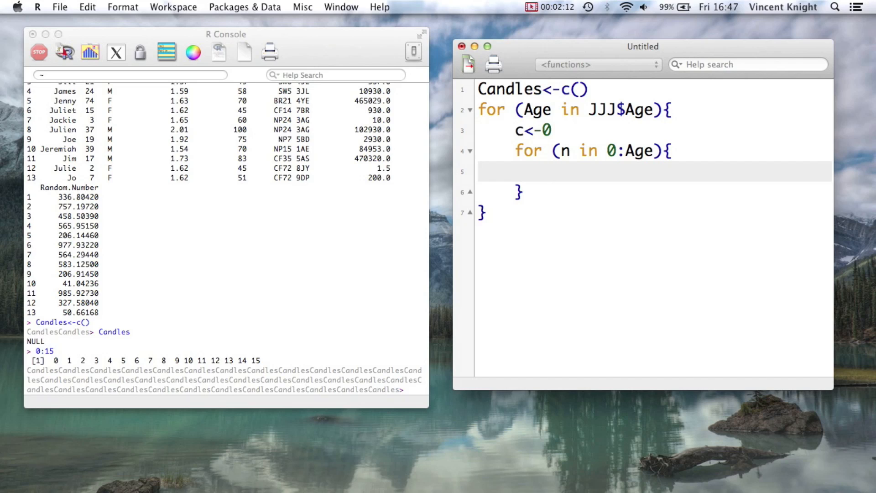
Step: Give the inner loop the body c<-c+n to accumulate the running total
left_click(552, 173)
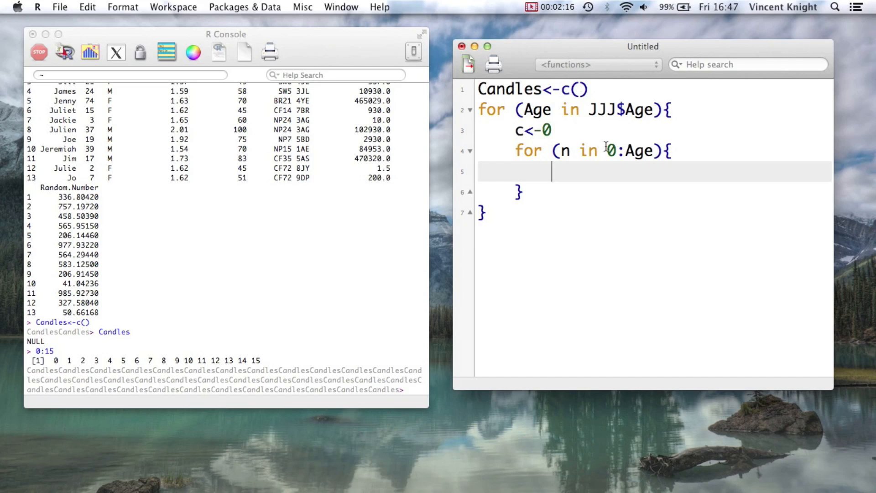
type("c<")
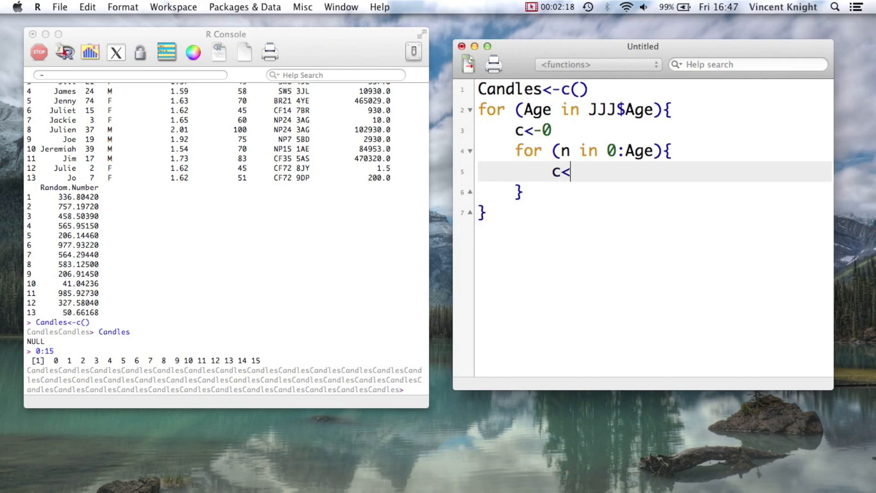
type("-c")
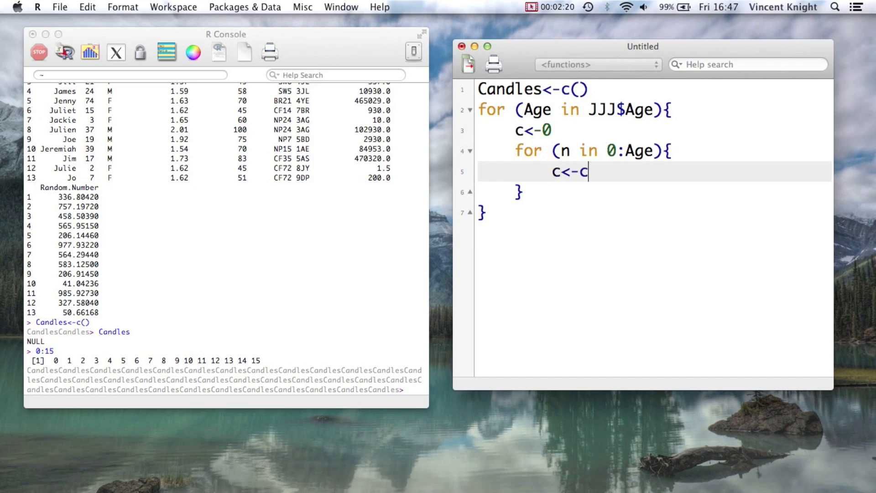
type("+n")
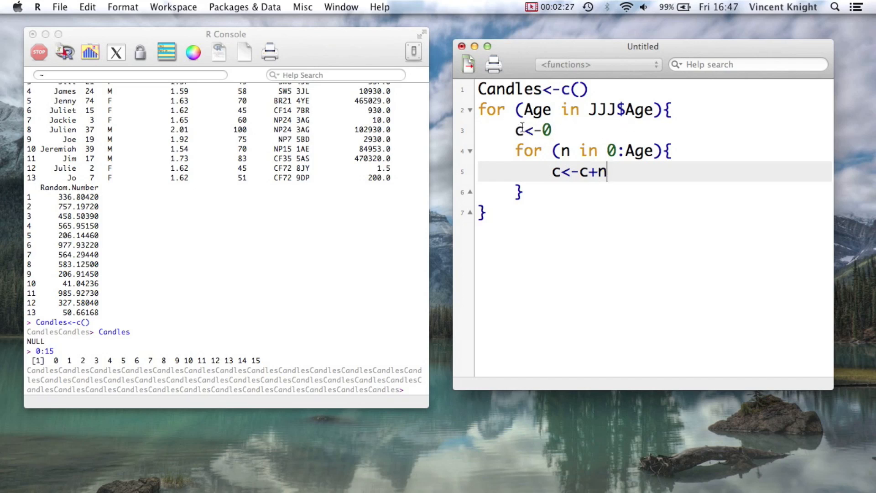
mouse_move(600, 201)
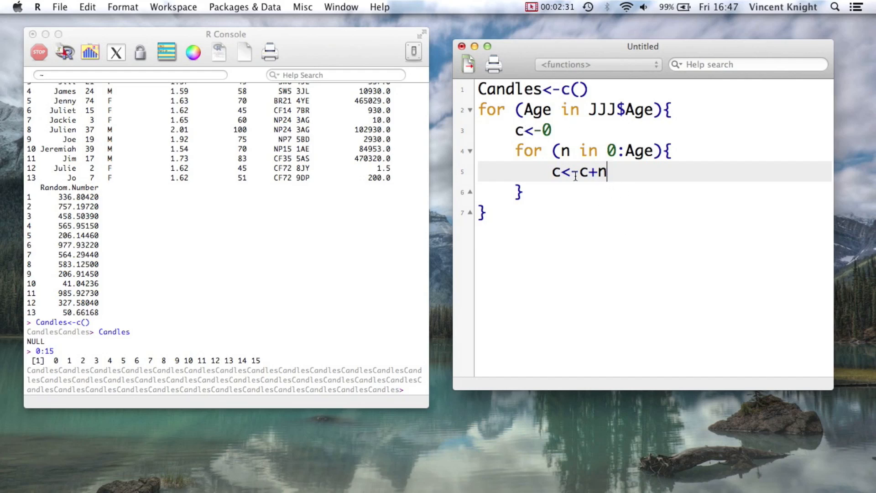
left_click(539, 193)
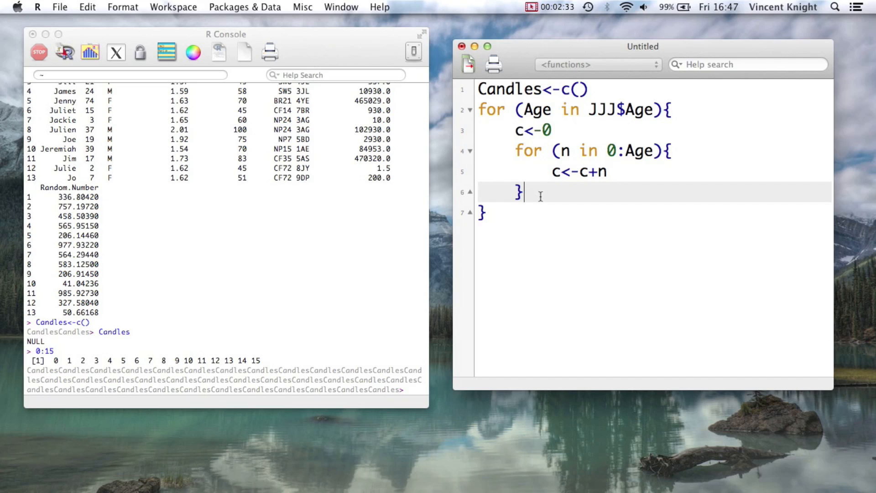
Step: Add Candles<-c(Candles,c) after the inner loop and select the loop code for running
key("Return")
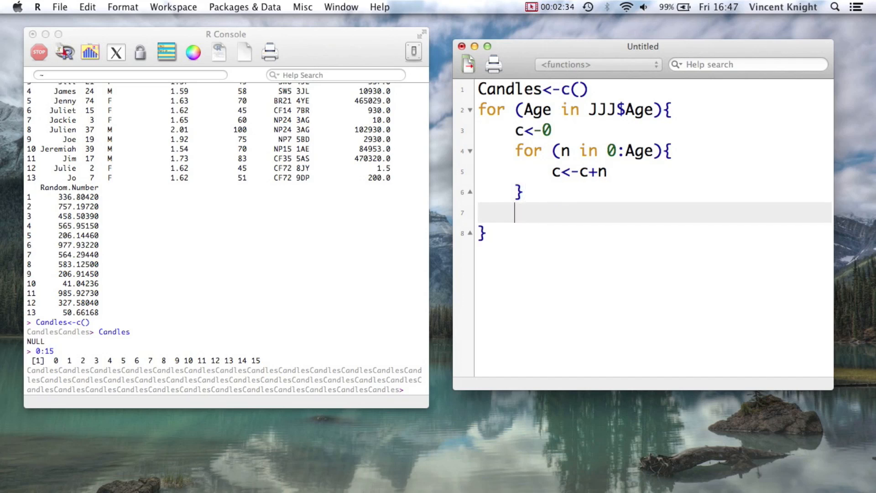
type("Candle")
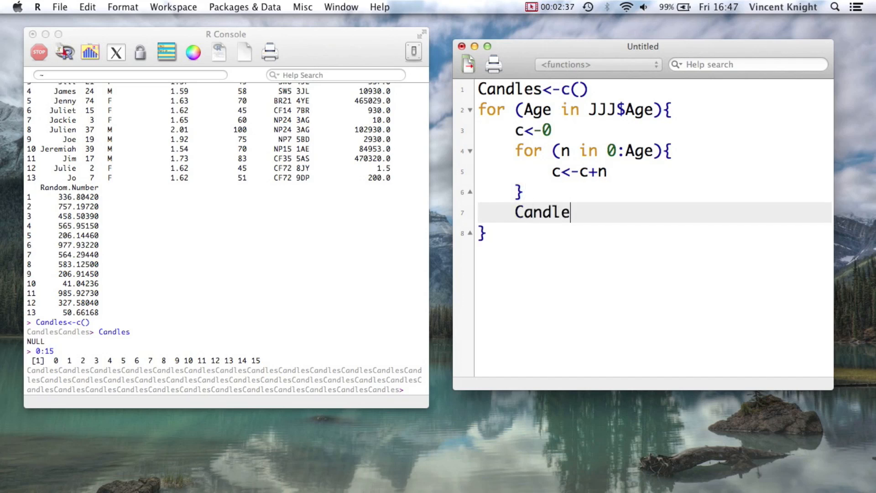
type("s<")
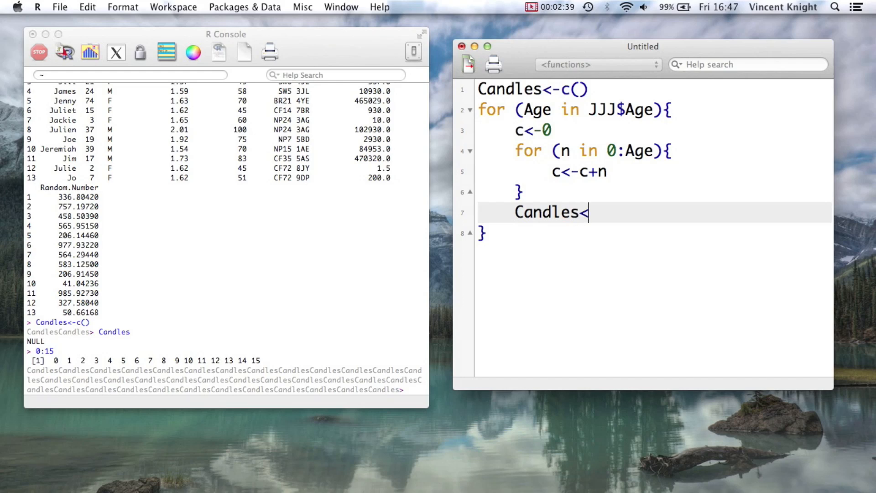
type("-c")
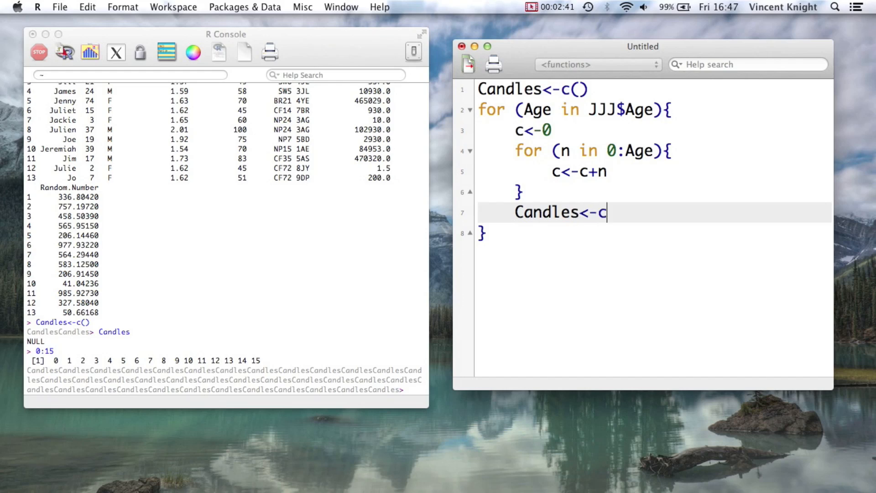
type("(Candles,")
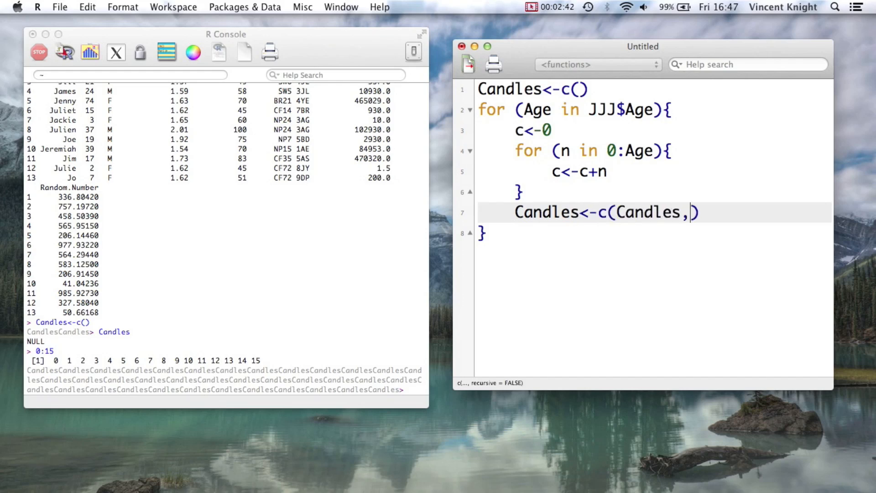
type("c")
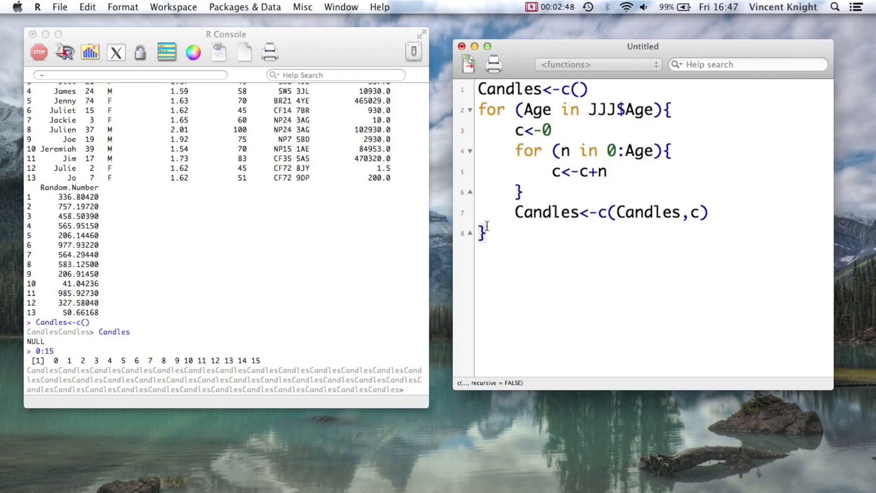
left_click(467, 64)
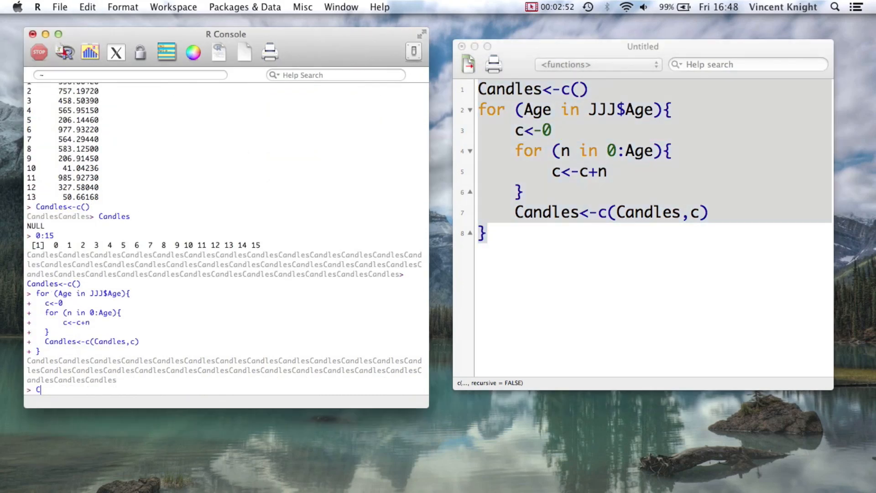
Step: Print Candles in the console, giving the 13 totals 120, 105, 231, 300, 2775 … 28
key("Return")
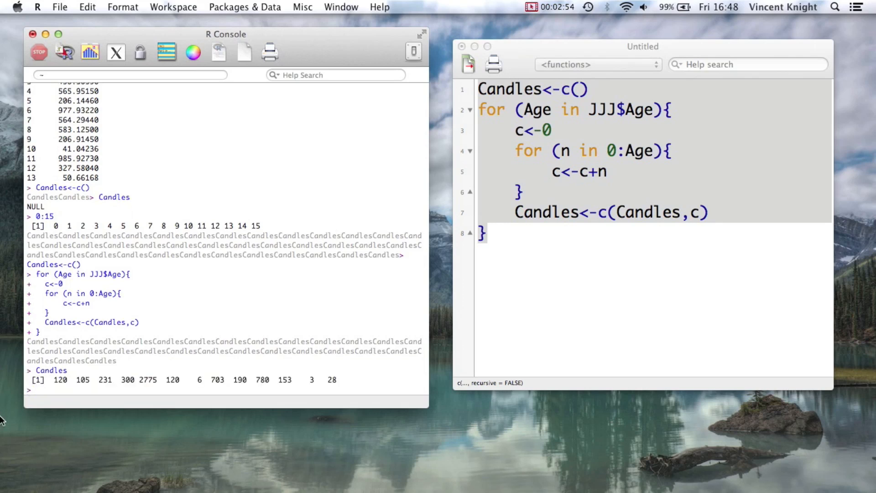
mouse_move(228, 370)
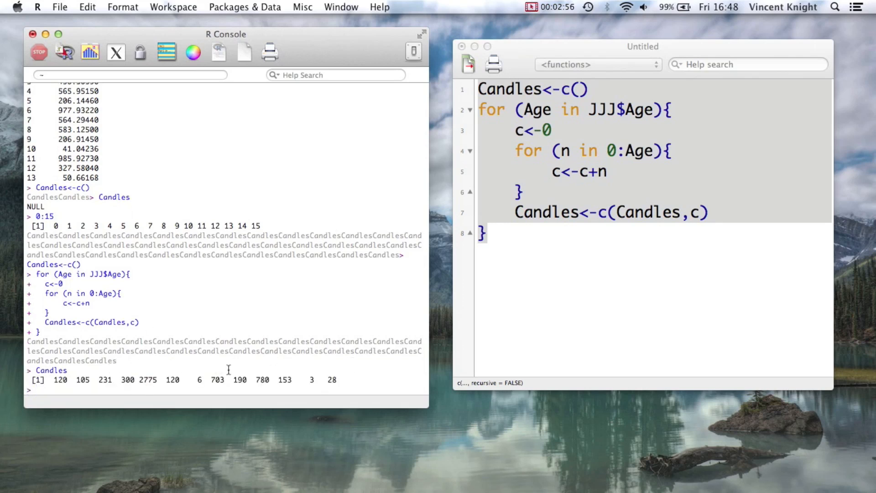
mouse_move(314, 378)
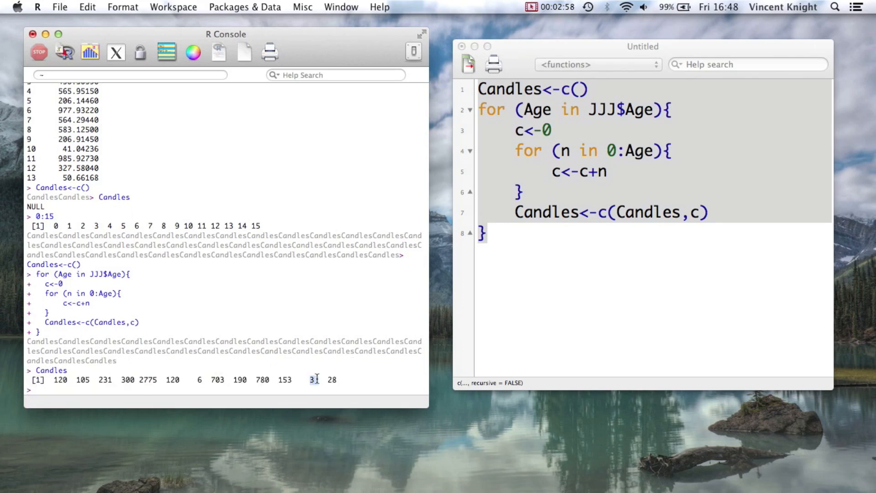
scroll("up", 3)
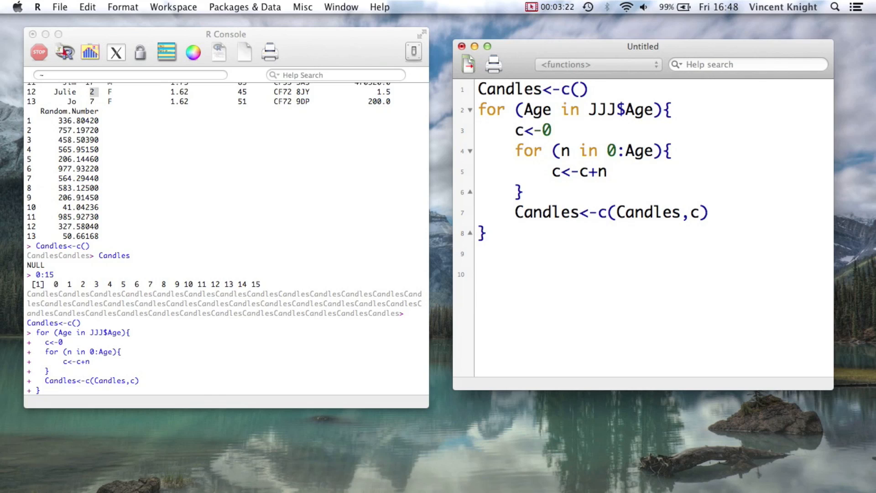
left_click(478, 275)
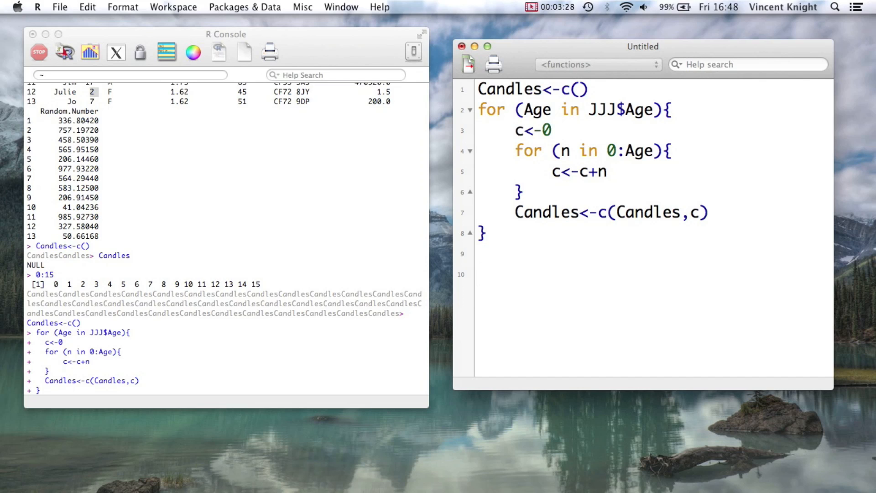
mouse_move(684, 92)
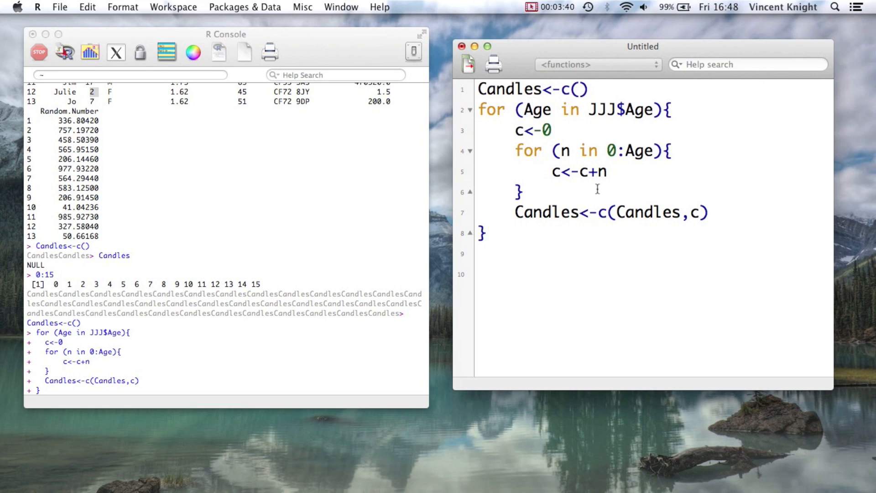
Step: Write k<-0, even<-2*k and even_numbers<-c(even) in the script
type("k")
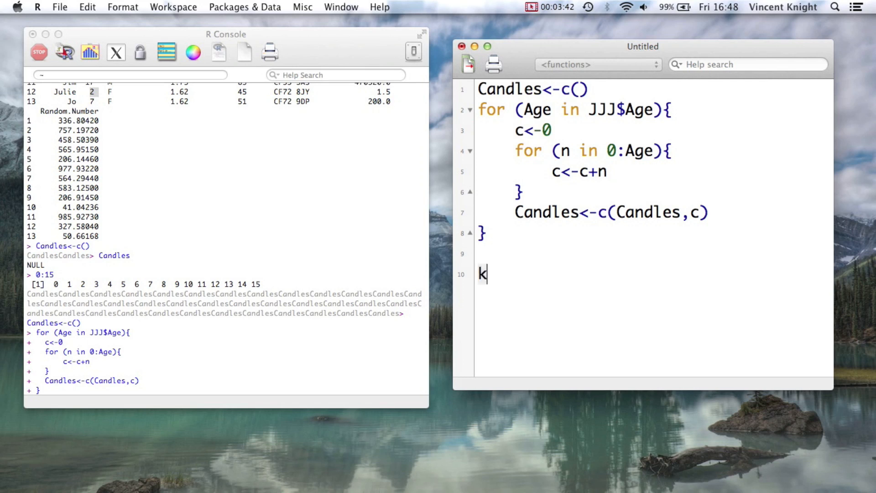
type("<-0")
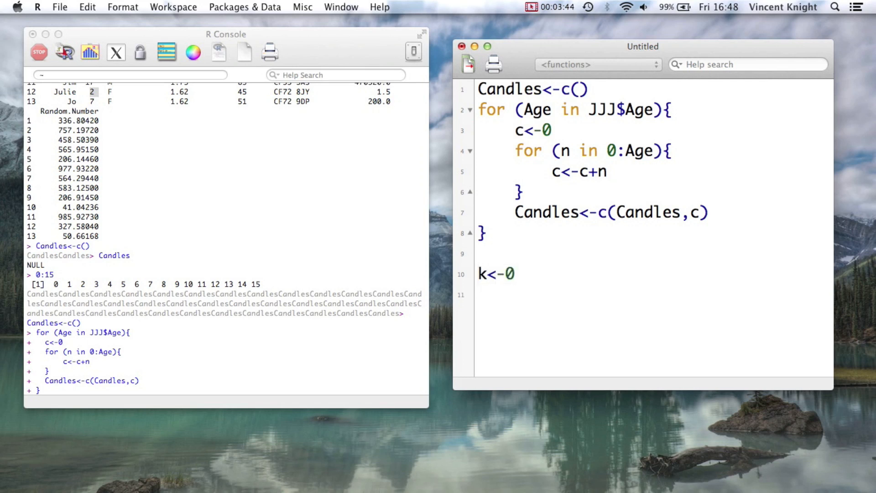
type("eve")
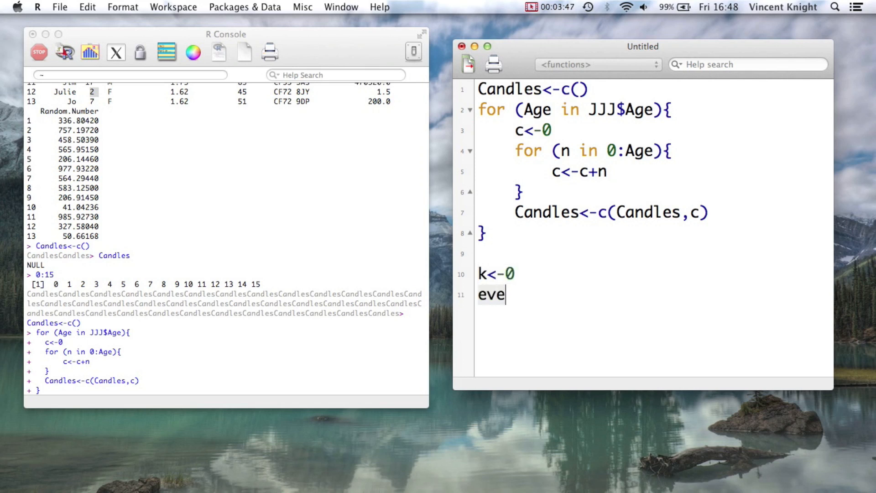
type("n<-")
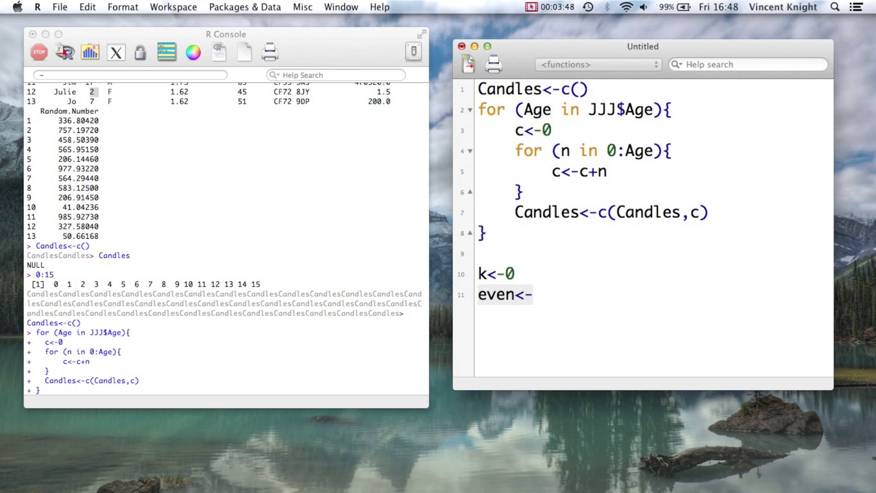
type("2*k")
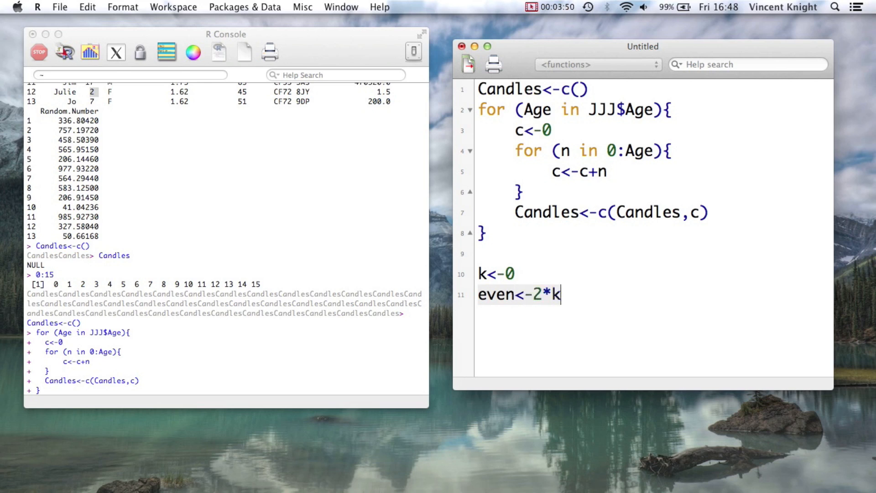
key("Return")
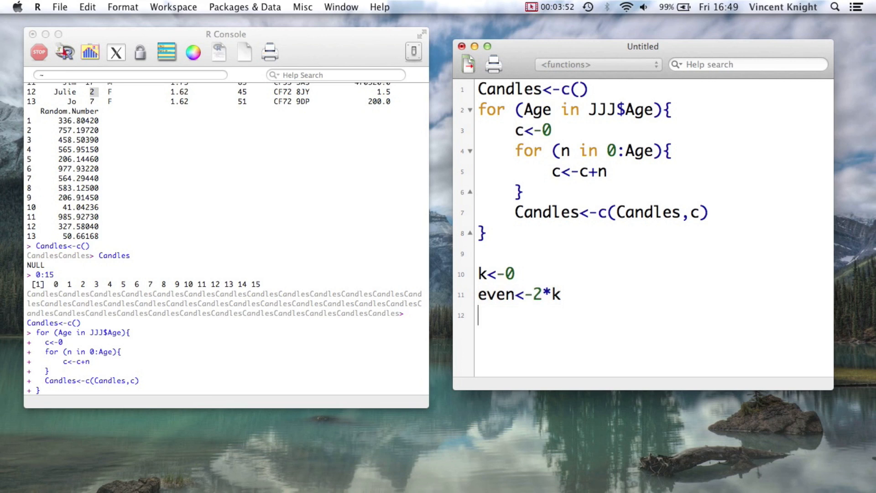
type("even_")
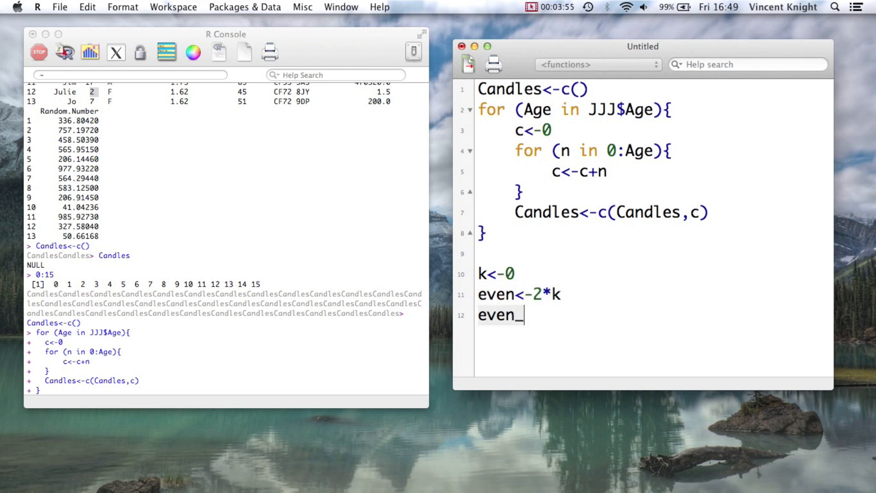
type("numbers<")
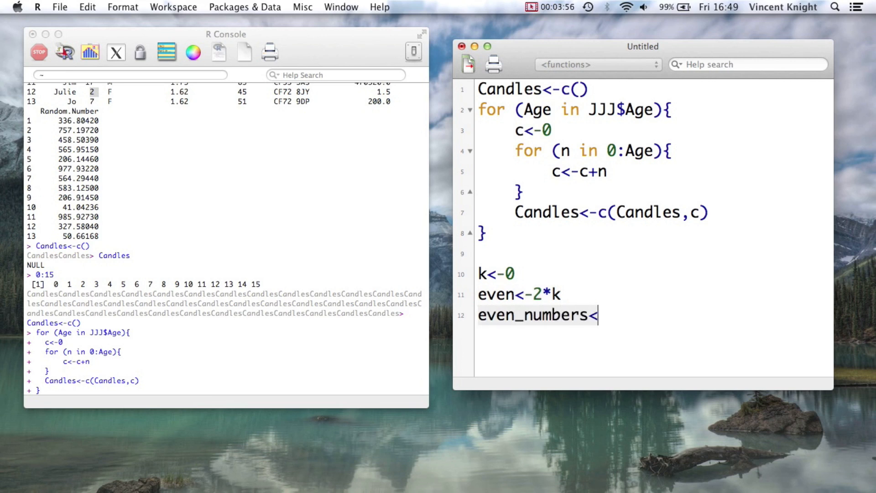
type("-c()")
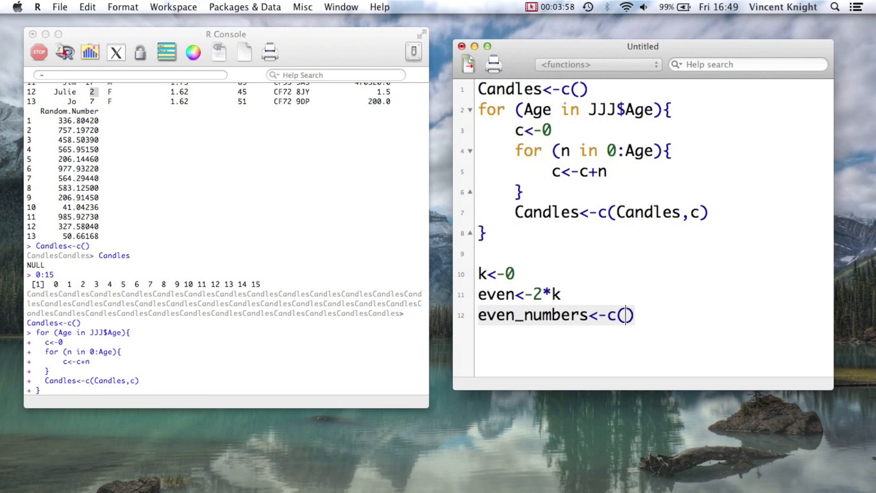
type("even")
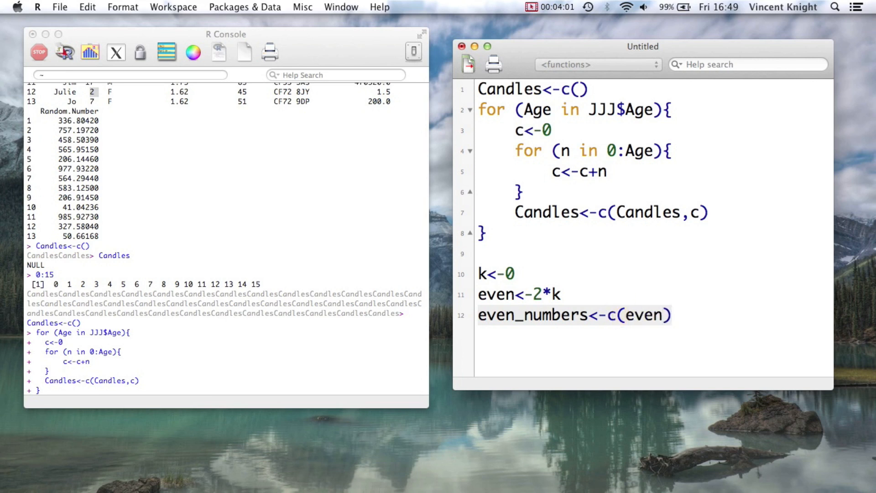
Step: Add an empty while (even<70){} loop below
type("w")
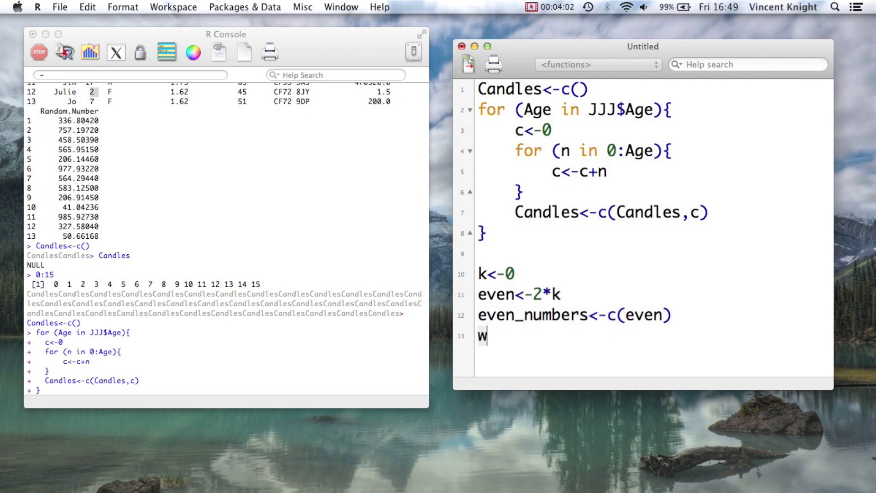
type("hile")
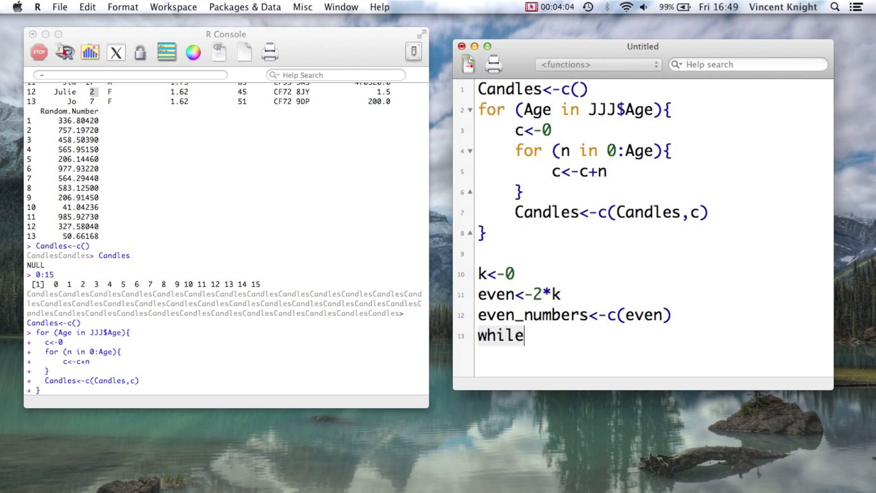
type("(e")
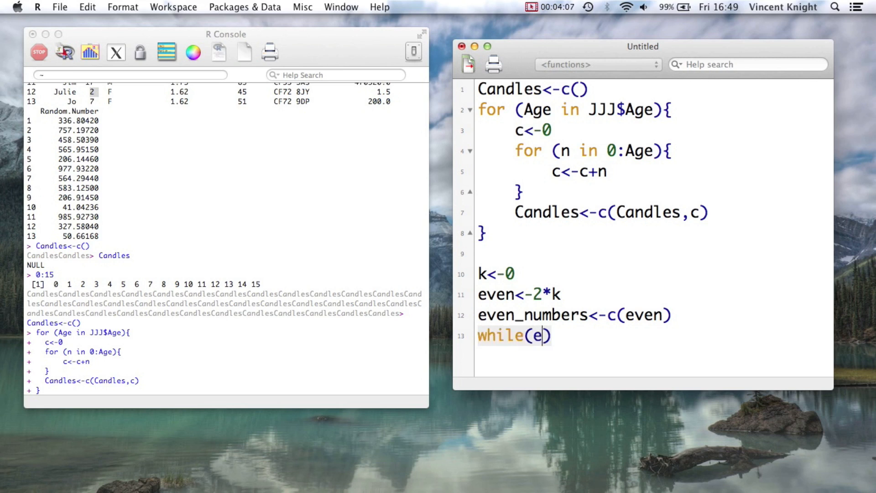
type("ven")
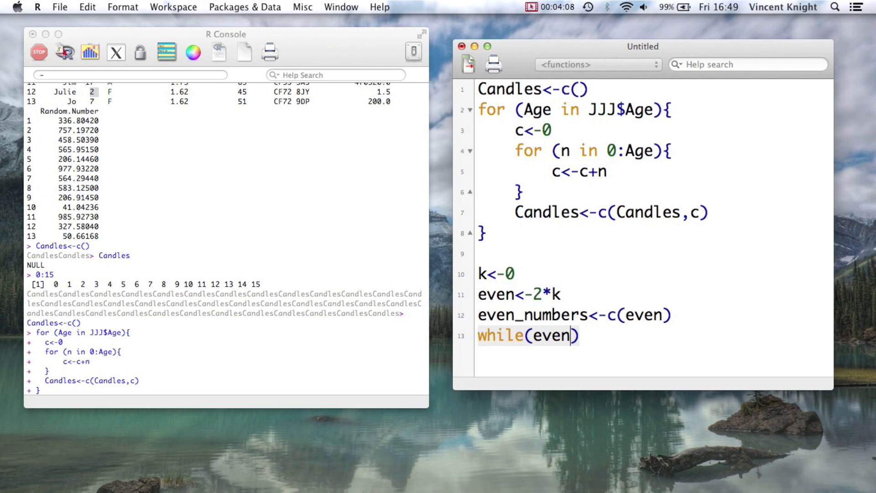
type("<")
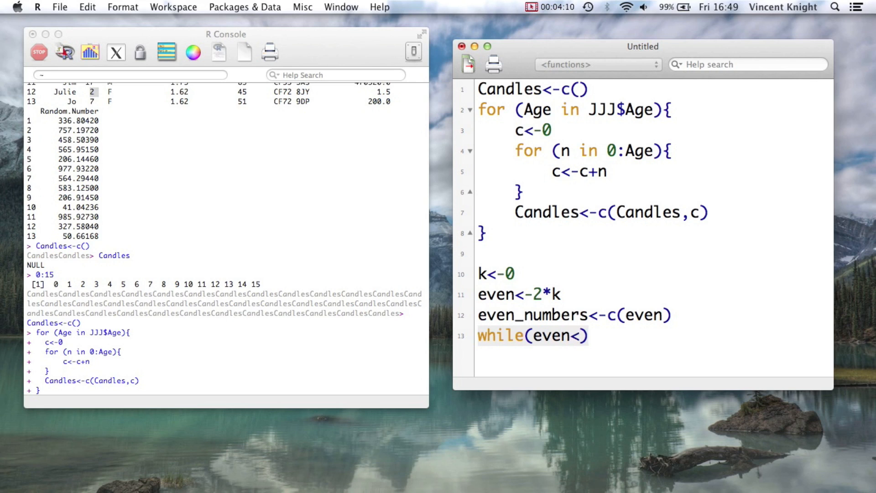
type("70)")
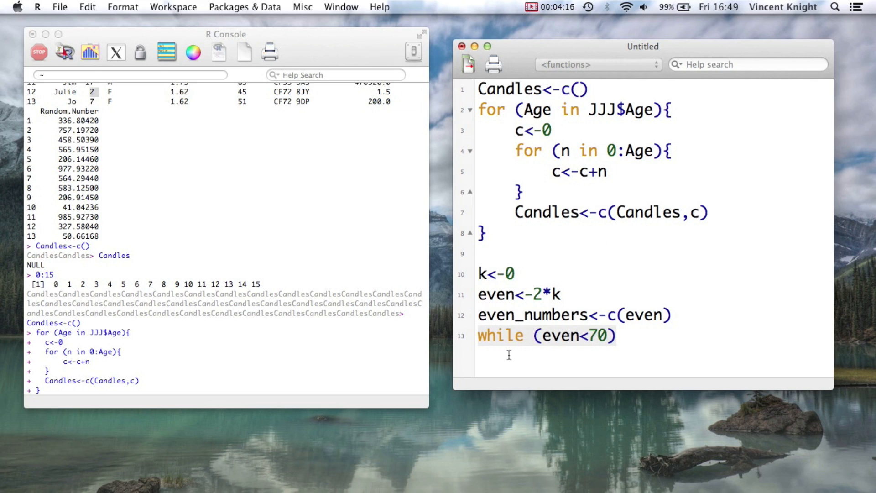
mouse_move(552, 378)
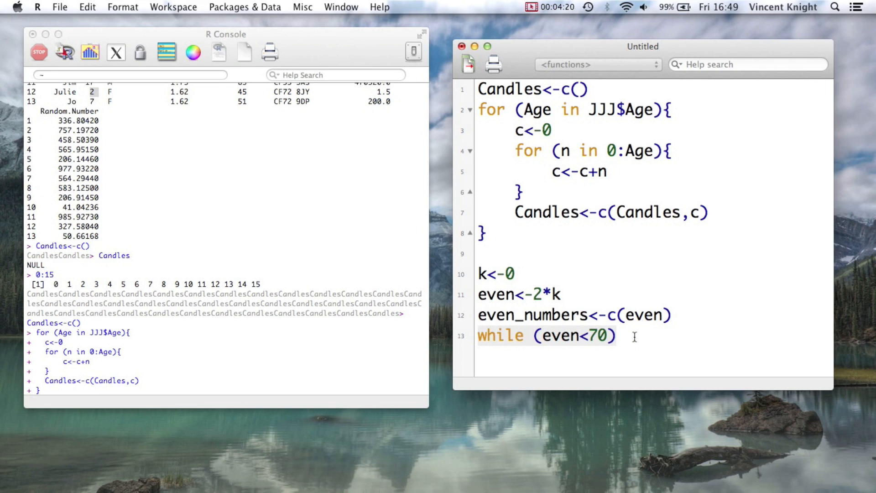
type("{}")
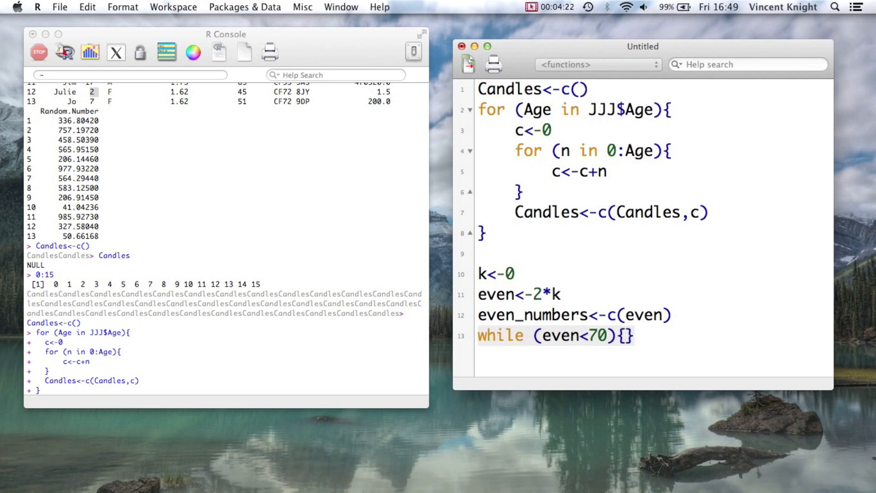
Step: Inside the while loop, increment k with k<-k+1 and recompute even<-2*k
left_click(628, 335)
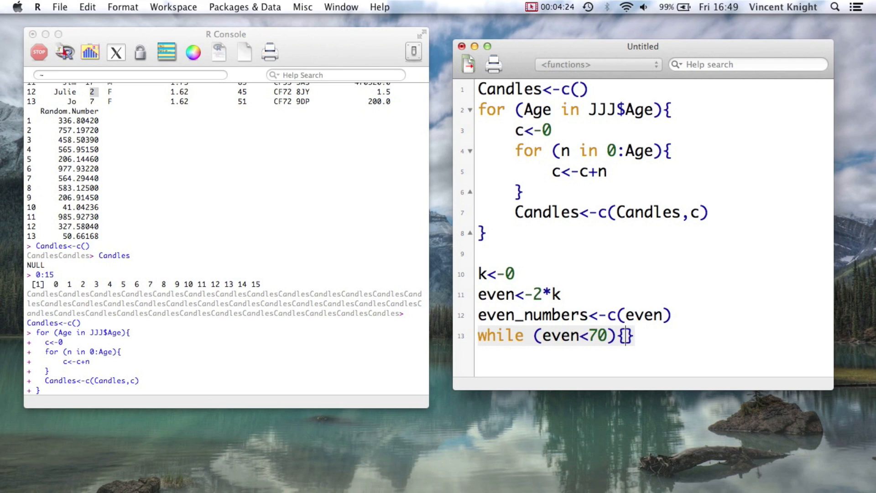
key("Return")
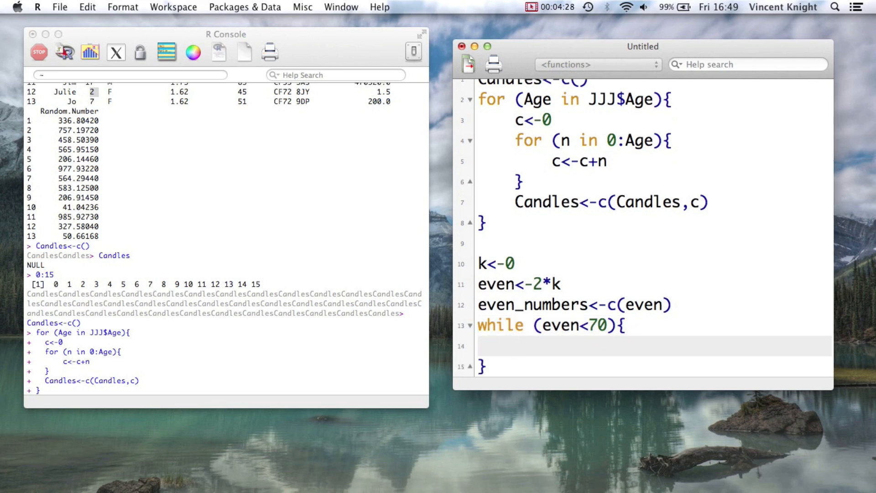
type("k<-k+1")
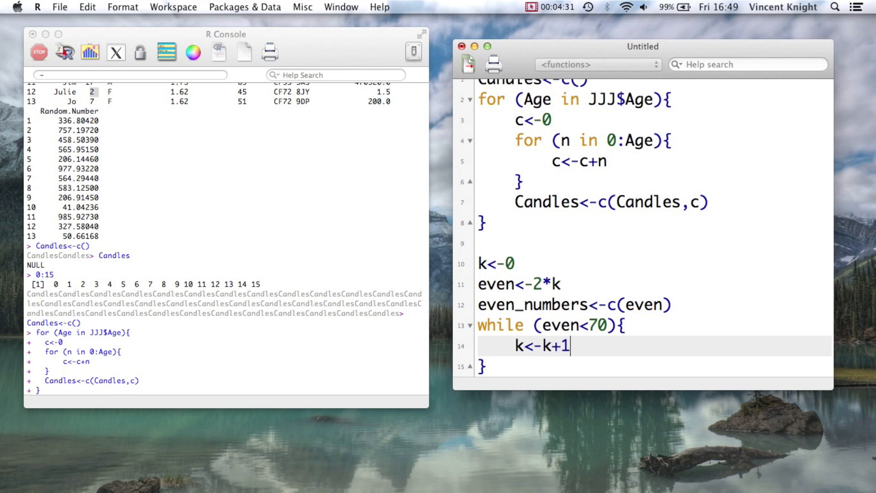
key("Return")
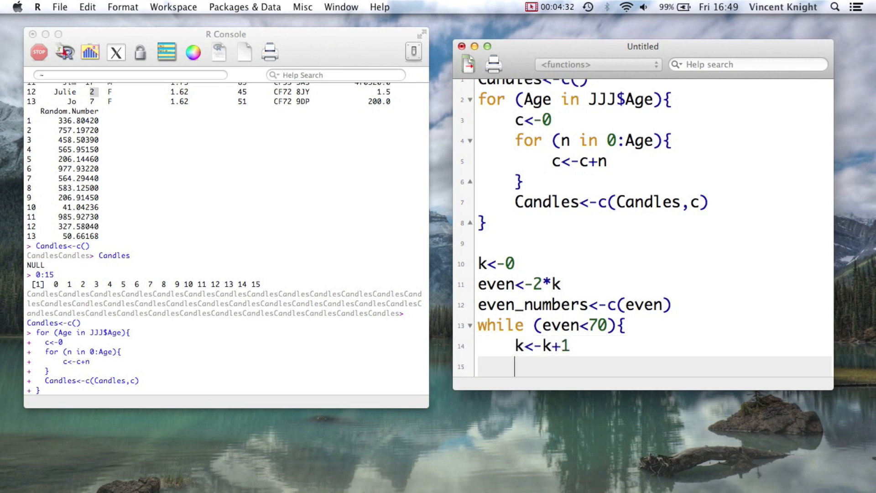
type("even<-")
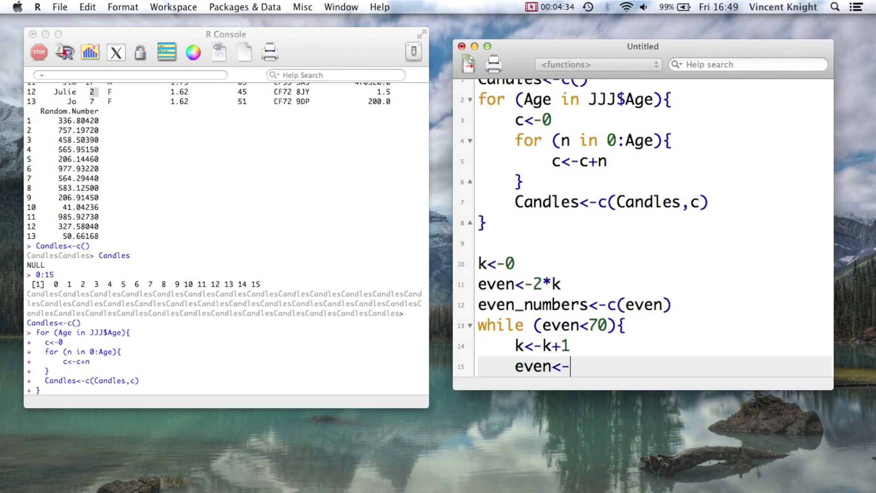
type("2*")
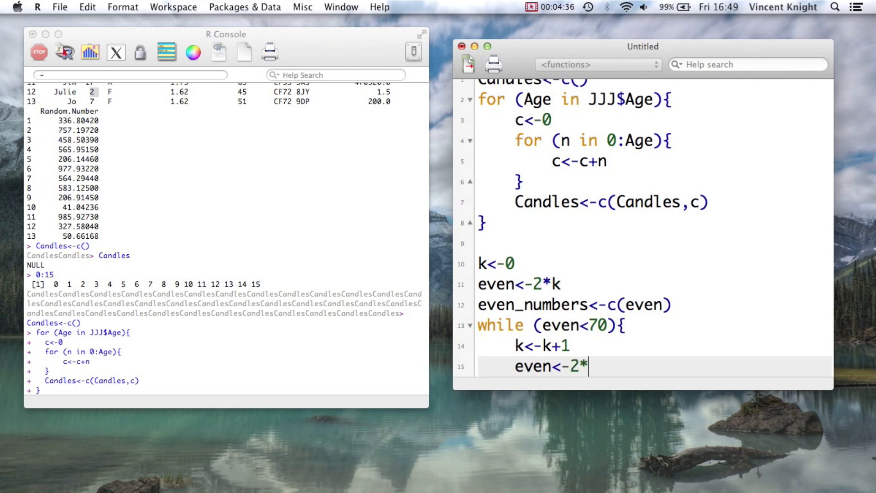
type("k")
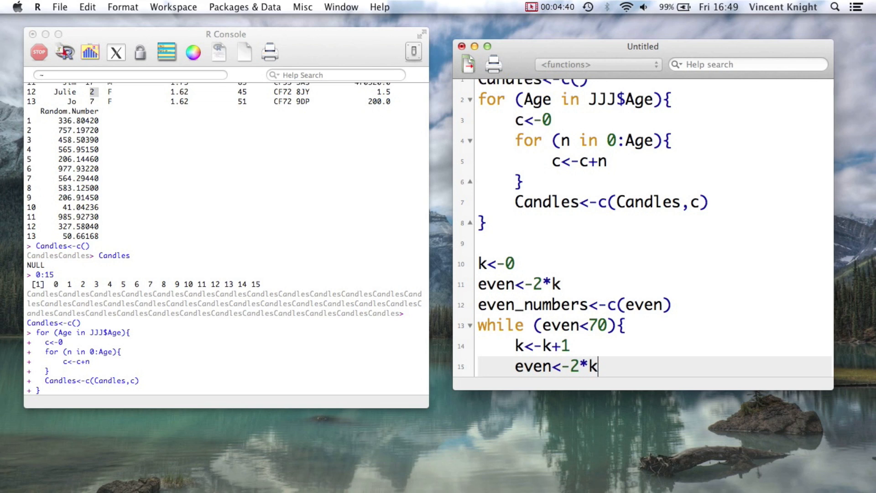
Step: Append each value with even_numbers<-c(even_numbers,even)
type("even")
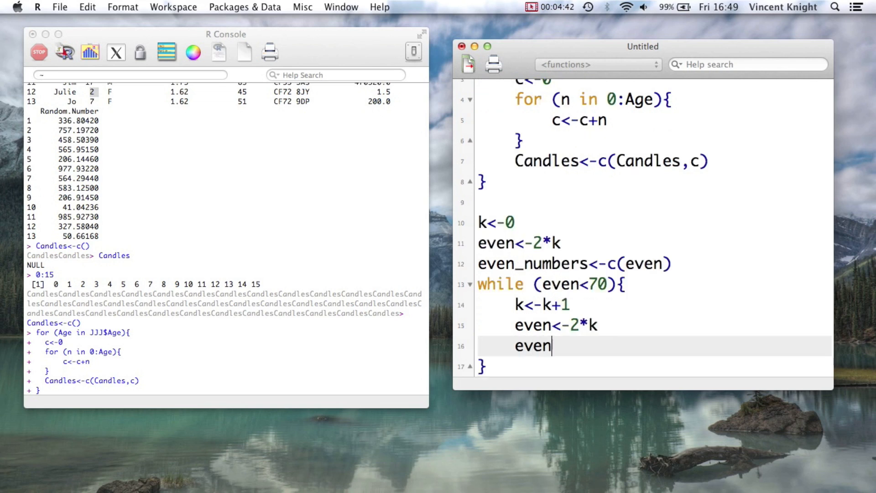
type("_numbers")
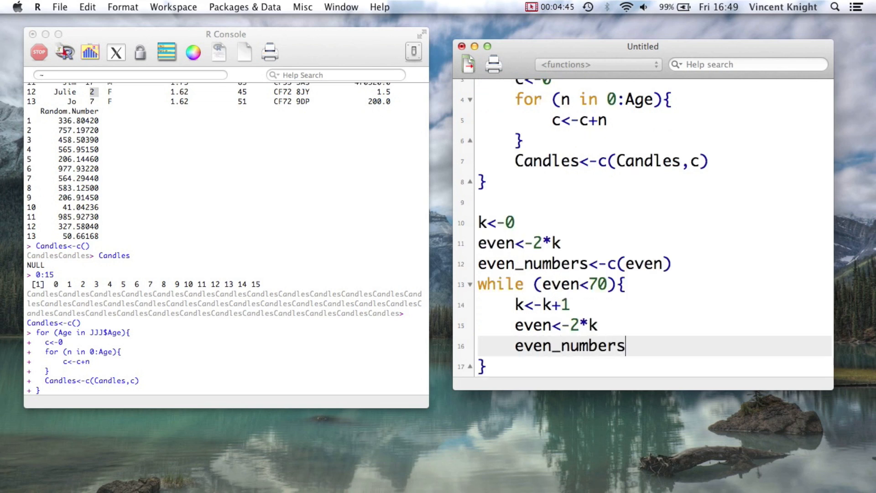
type("<-")
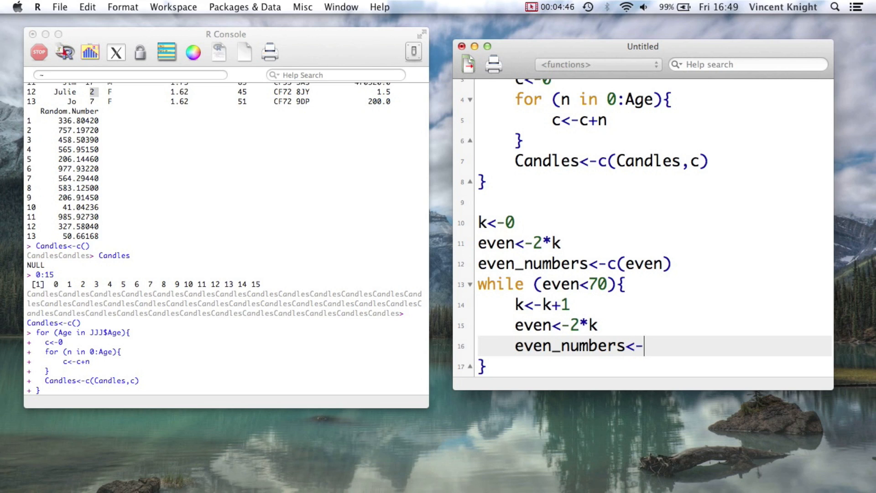
type("c(e)")
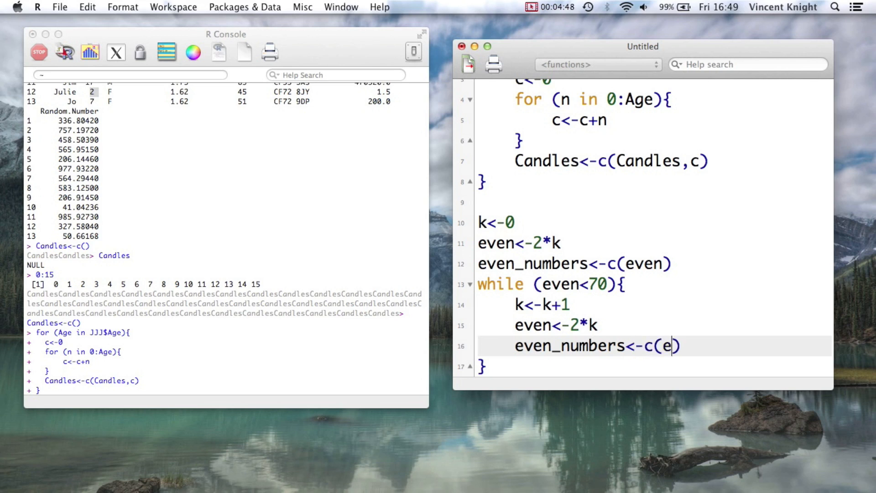
type("ven)")
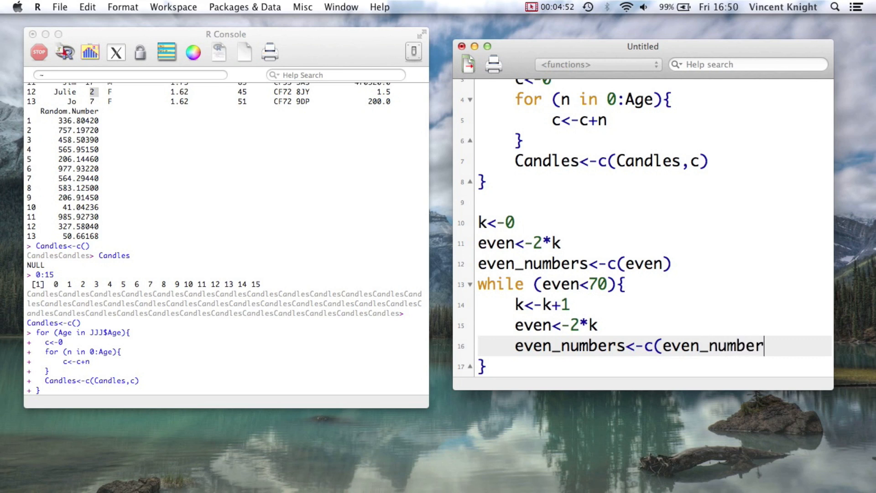
type("s,ev")
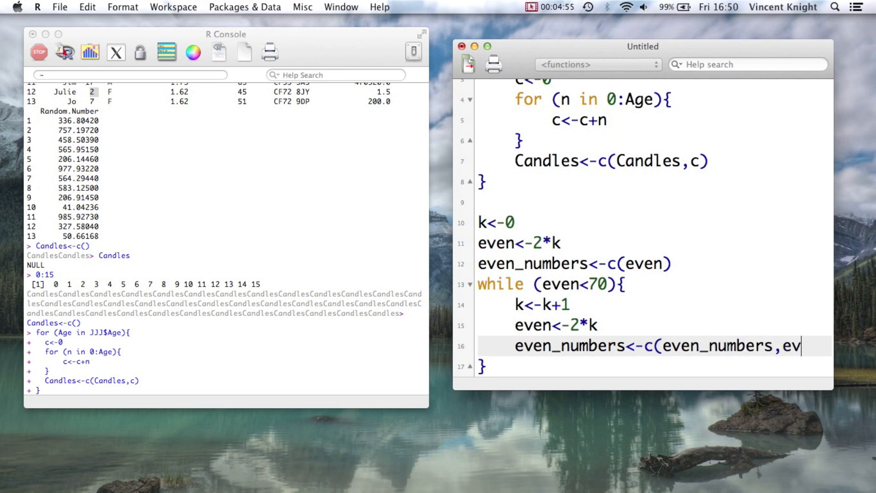
type("en)")
type("even")
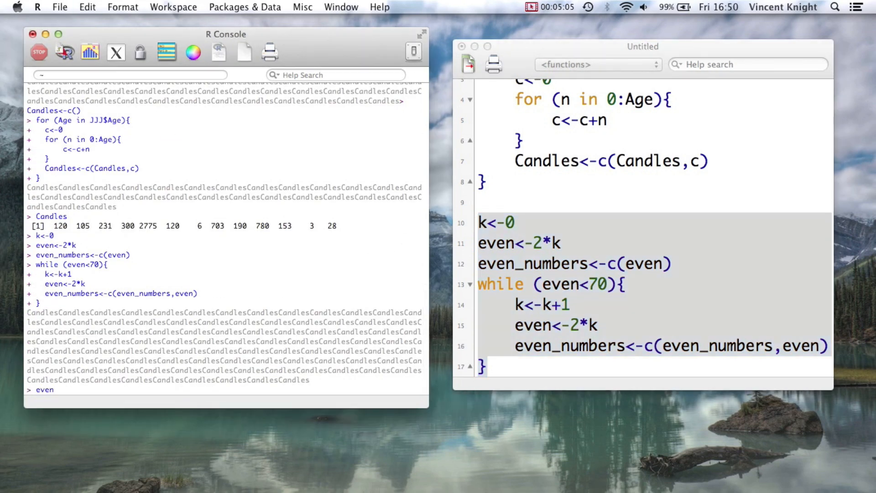
Step: Display even_numbers in the console, listing the even numbers from 0 to 70
type("_numbers")
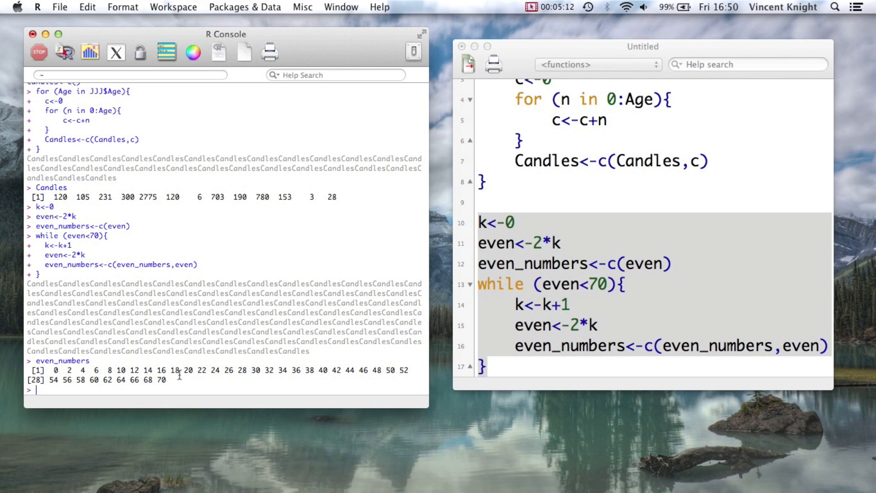
scroll("up", 3)
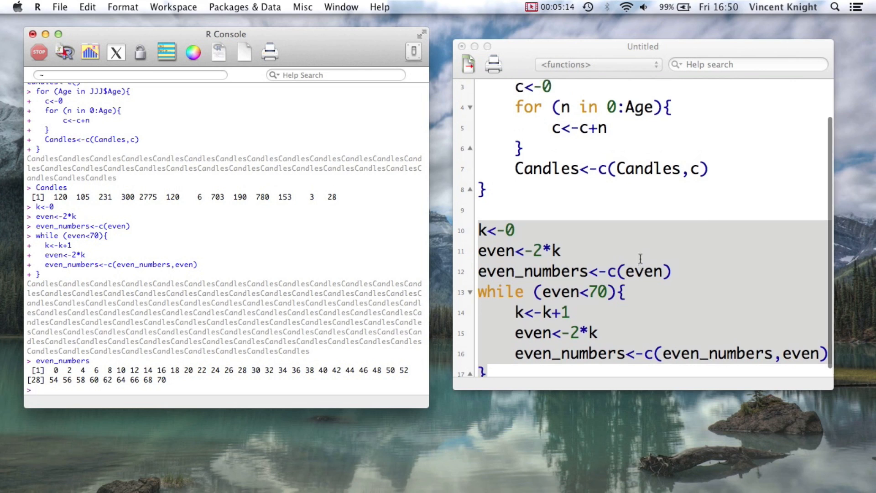
mouse_move(616, 285)
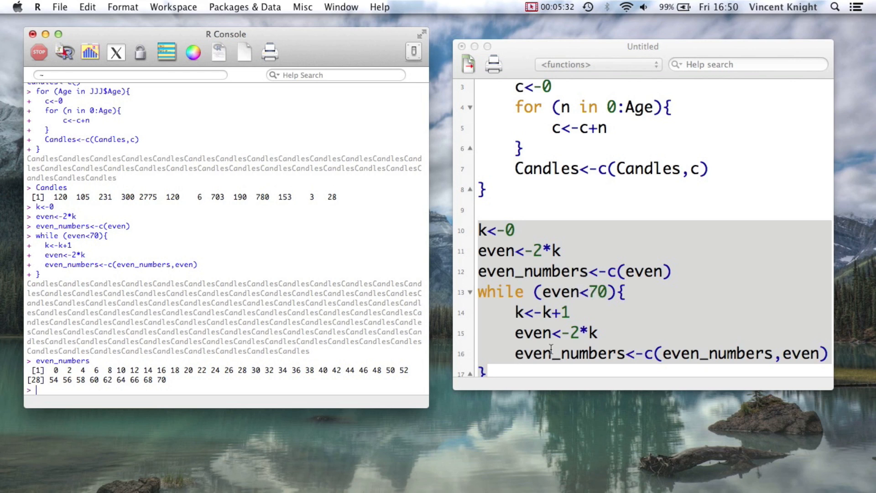
scroll("up", 3)
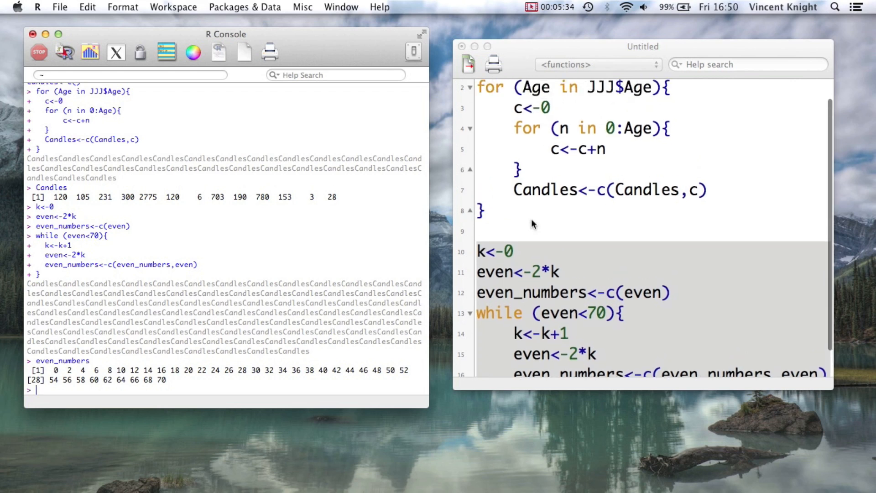